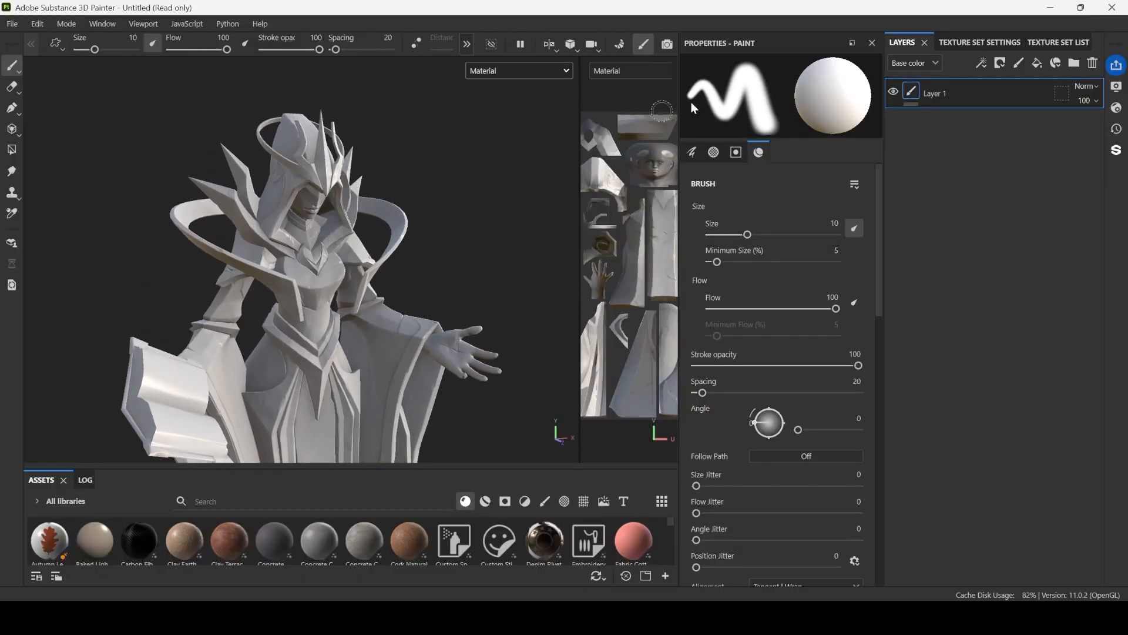
- Inspect the statue's baked mesh maps in Texture Set Settings, then return to the layer stack
{"action": "left_click", "coordinate": [980, 42]}
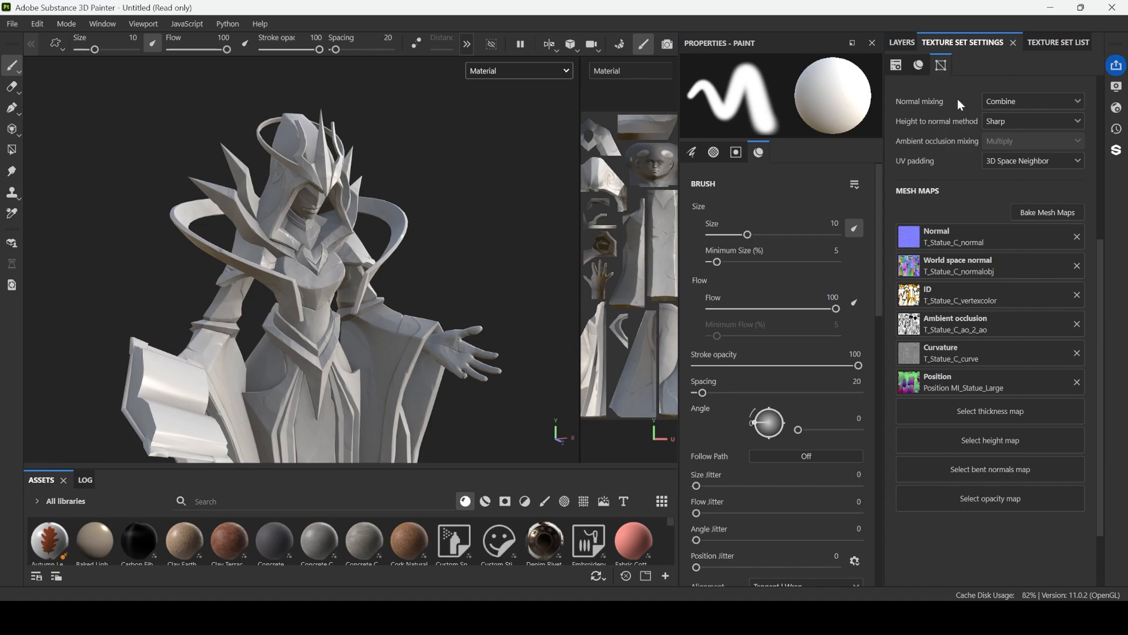
{"action": "left_click", "coordinate": [901, 42]}
{"action": "type", "text": "simple"}
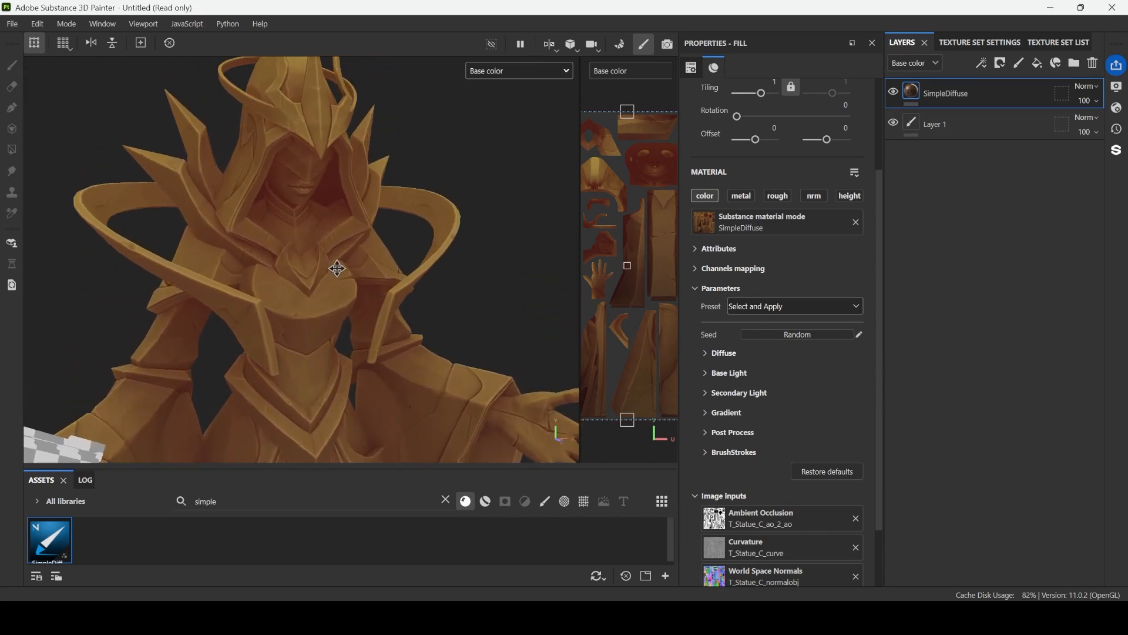
- Set the SimpleDiffuse base colour to grey, with dark purple shadow and AO colours
{"action": "left_click", "coordinate": [724, 352]}
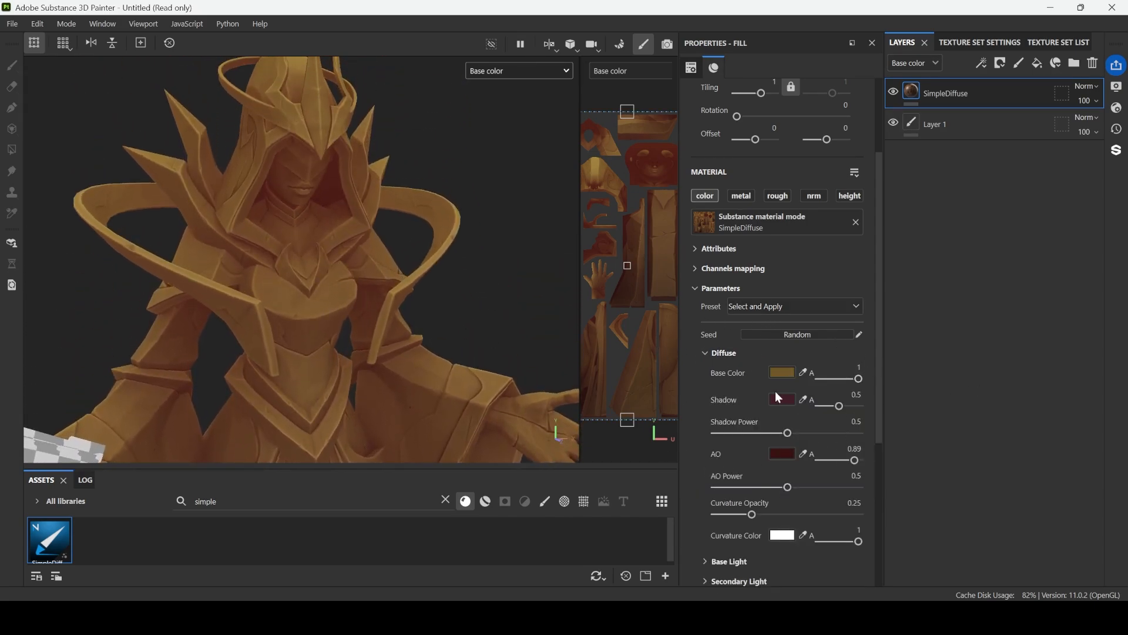
{"action": "left_click", "coordinate": [791, 306]}
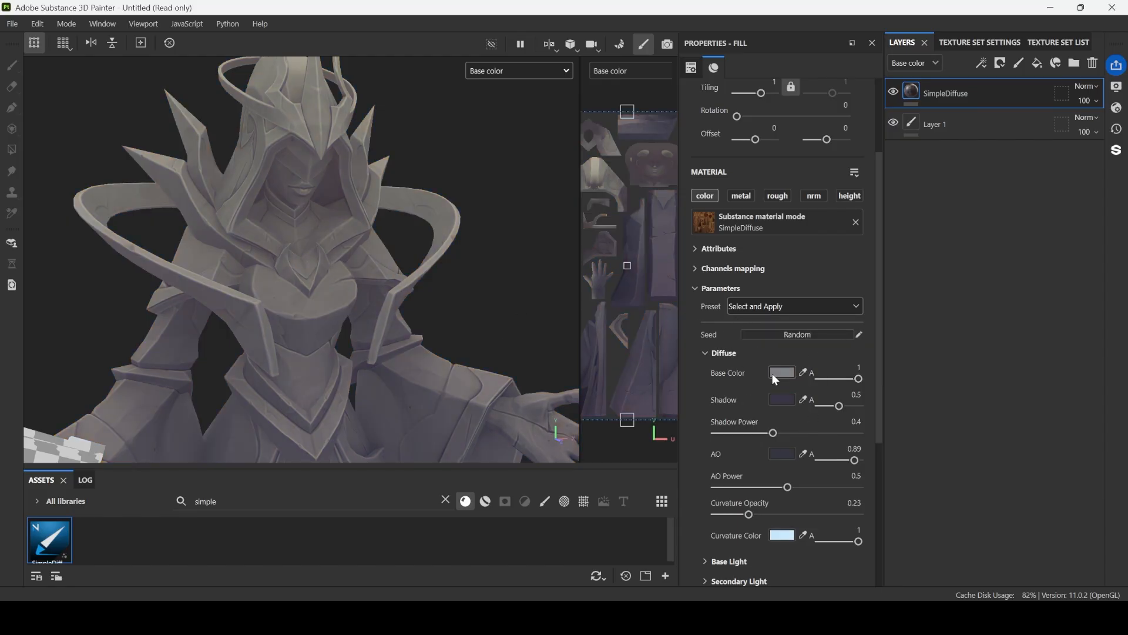
{"action": "left_click", "coordinate": [781, 400]}
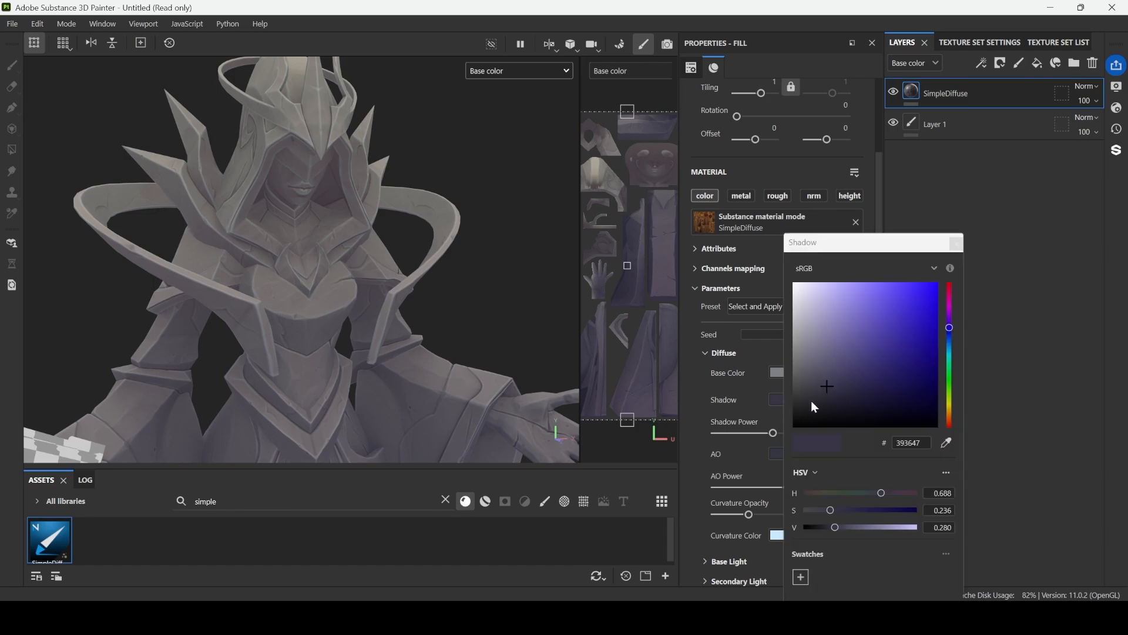
{"action": "left_click", "coordinate": [863, 388]}
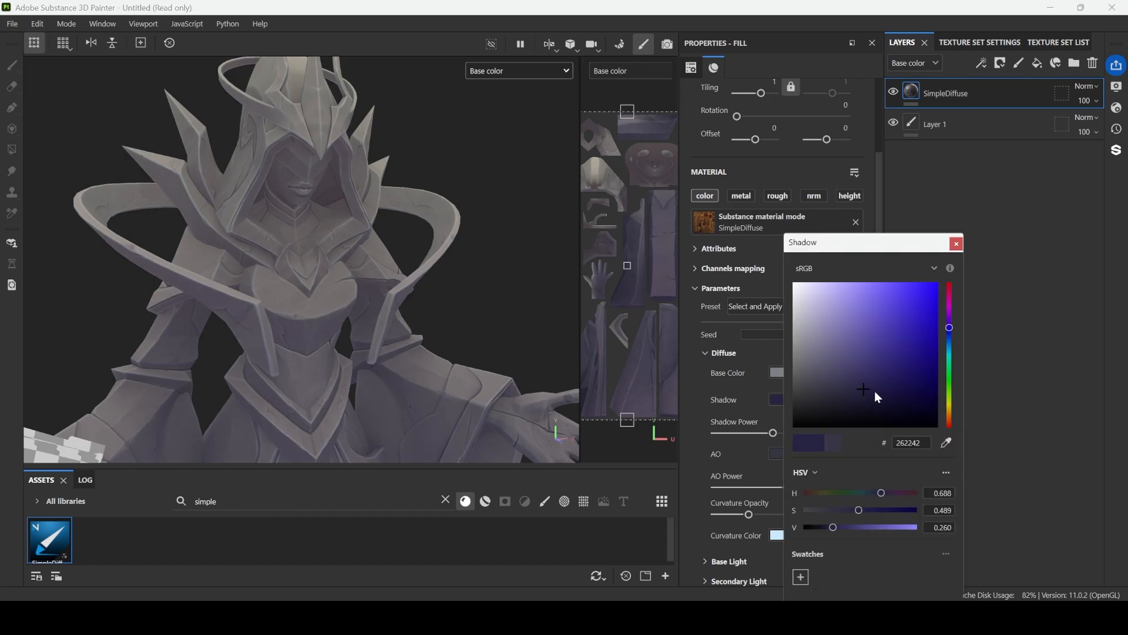
{"action": "left_click", "coordinate": [776, 454]}
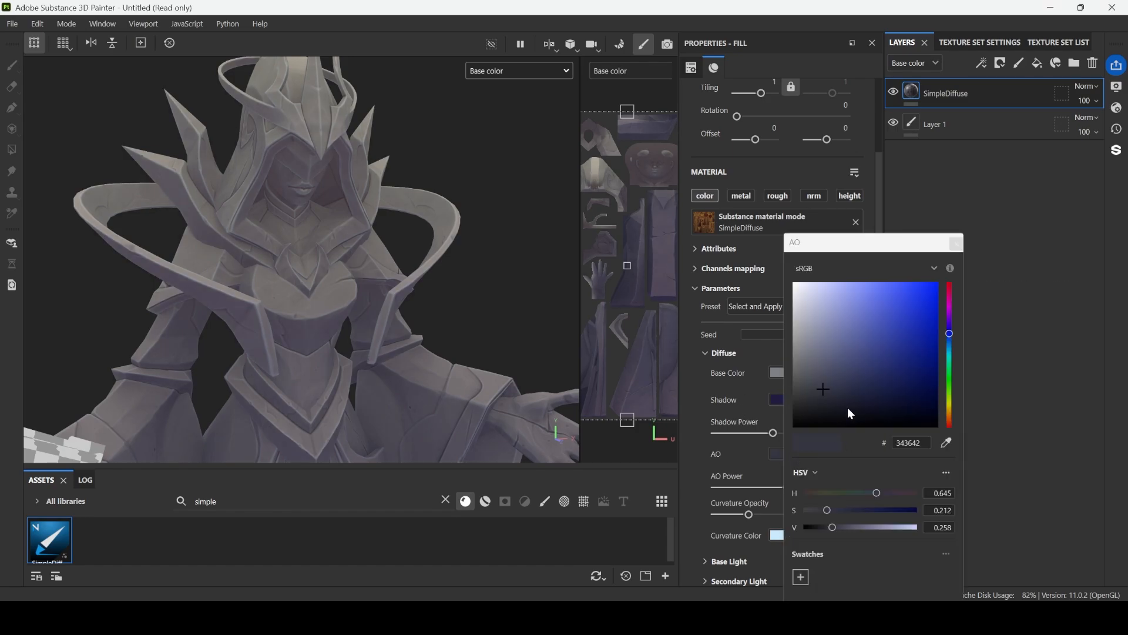
{"action": "left_click", "coordinate": [851, 390]}
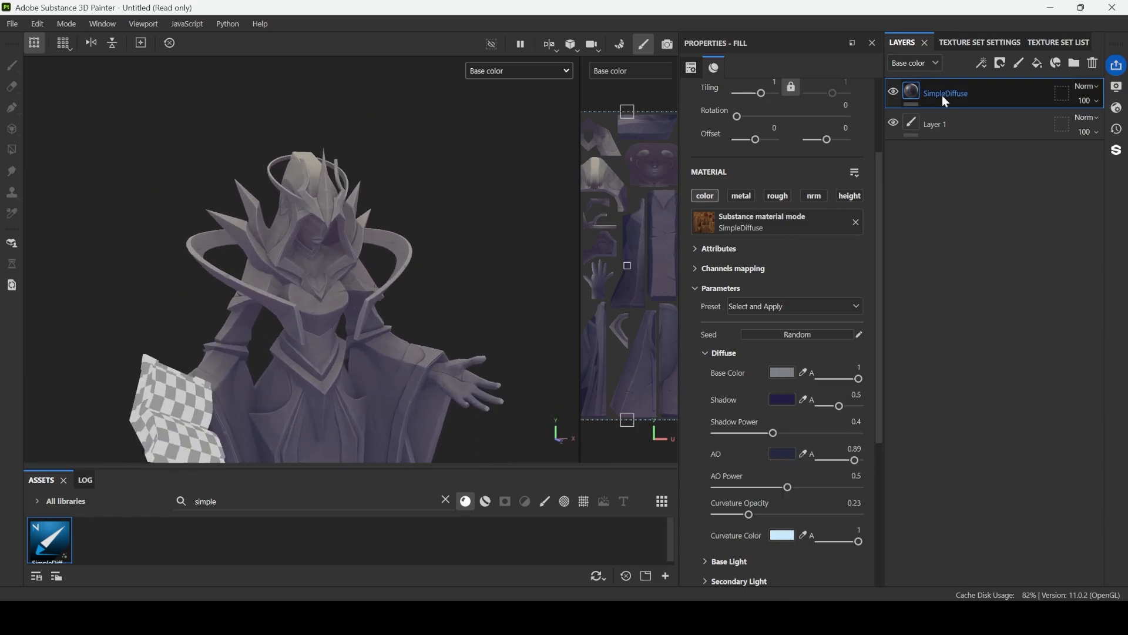
- Give the duplicated SimpleDiffuse layer a black mask with colour selection on the orange ID area
{"action": "right_click", "coordinate": [945, 92]}
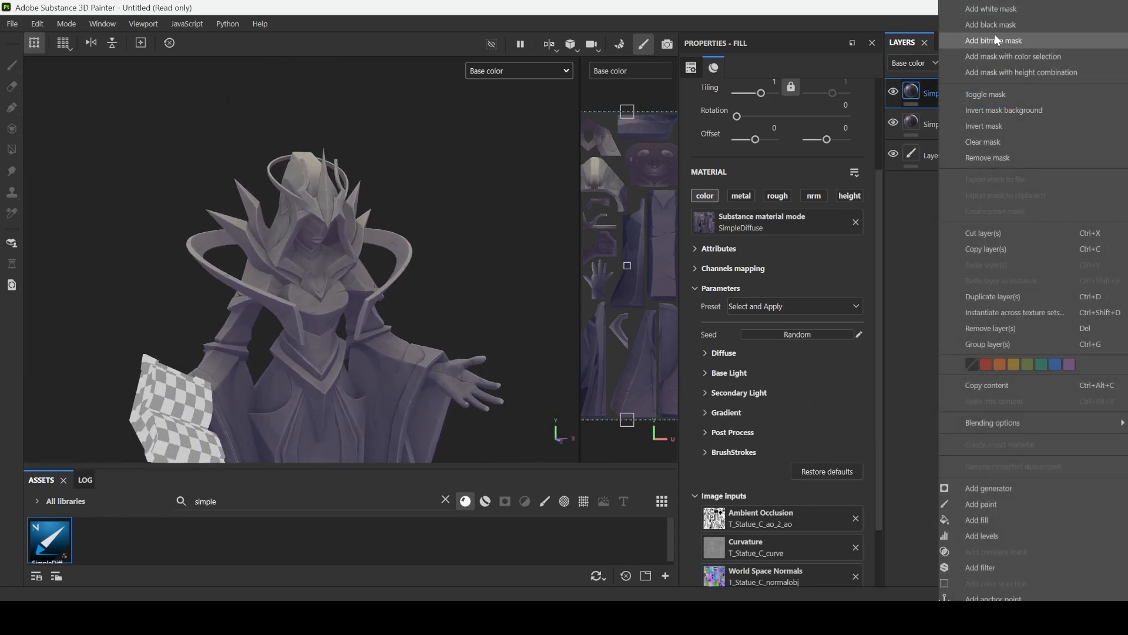
{"action": "left_click", "coordinate": [978, 504]}
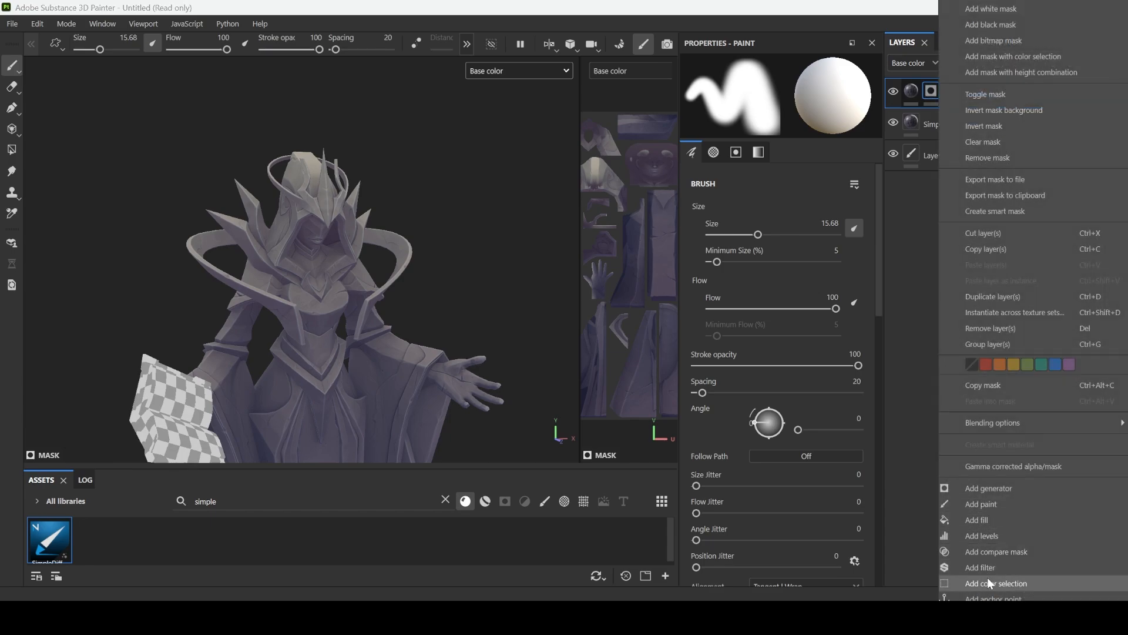
{"action": "left_click", "coordinate": [996, 583]}
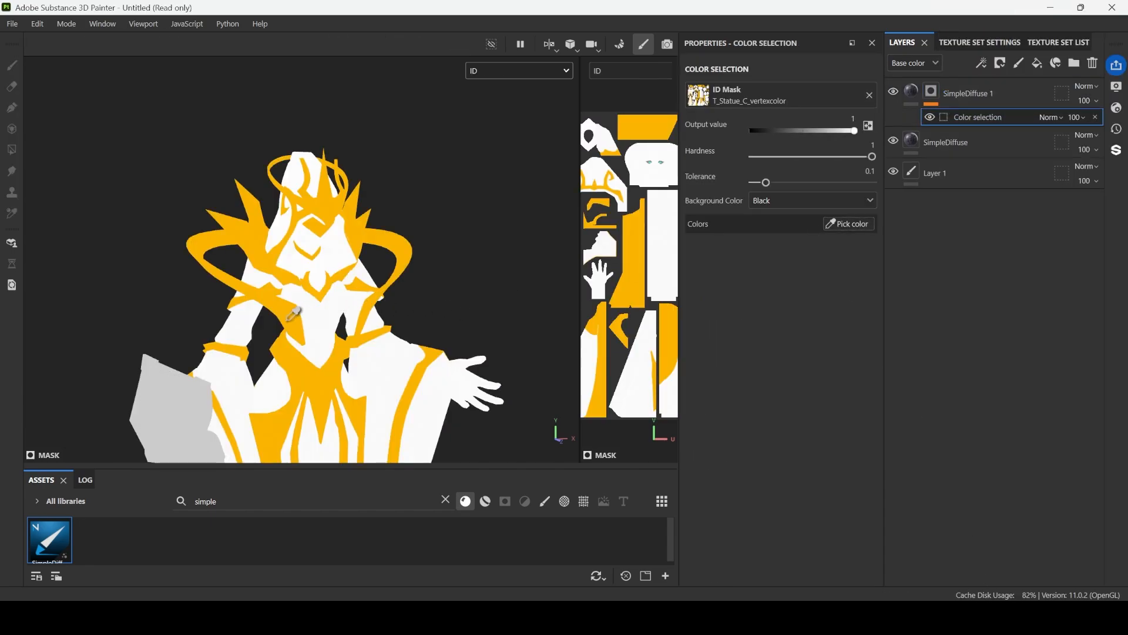
{"action": "left_click", "coordinate": [968, 92]}
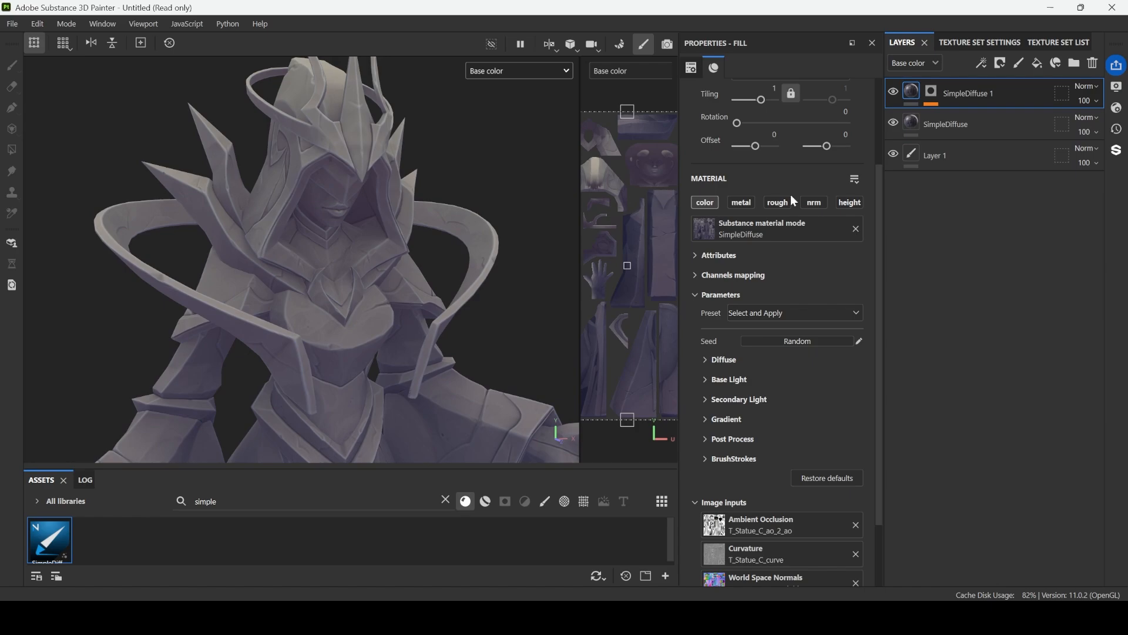
{"action": "left_click", "coordinate": [793, 312]}
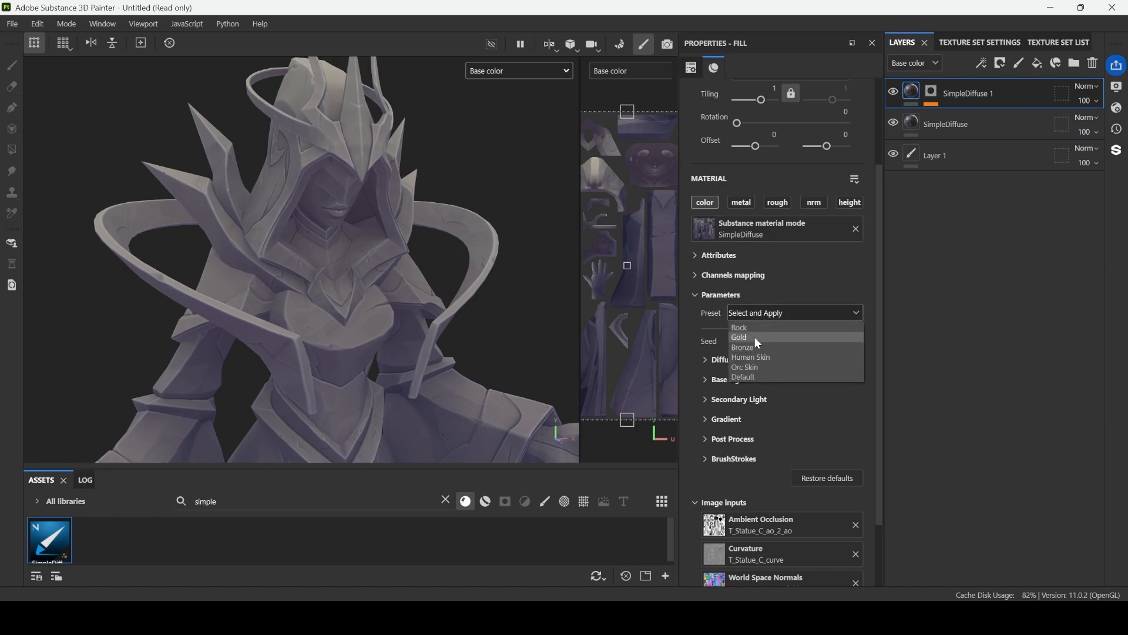
{"action": "left_click", "coordinate": [739, 336]}
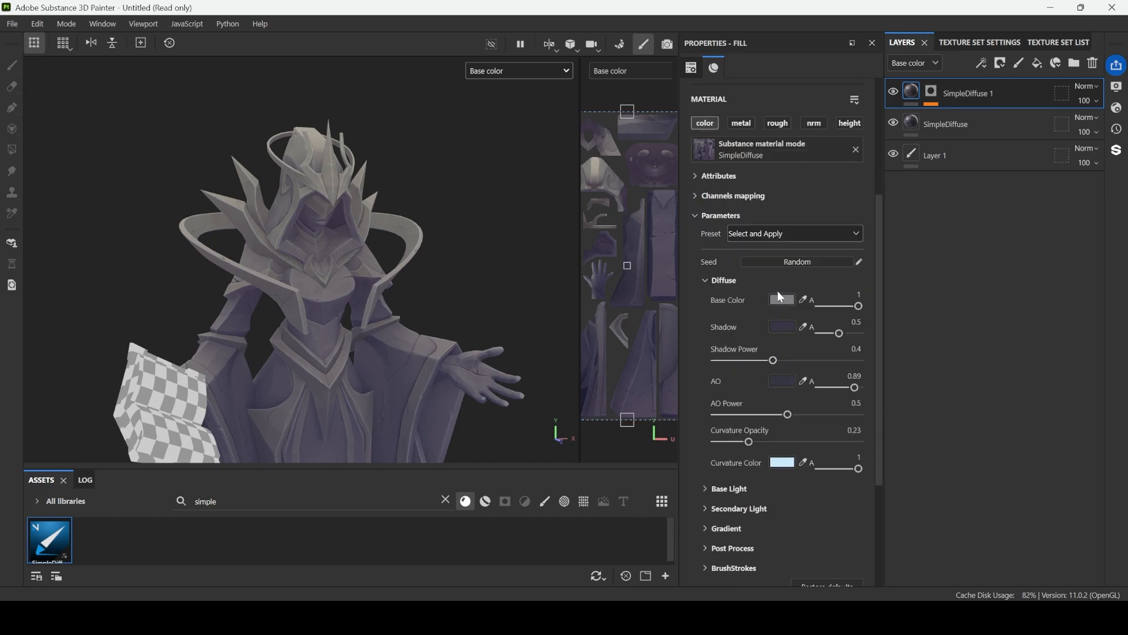
- Change the trim layer's base colour to a lighter lavender
{"action": "left_click", "coordinate": [781, 300]}
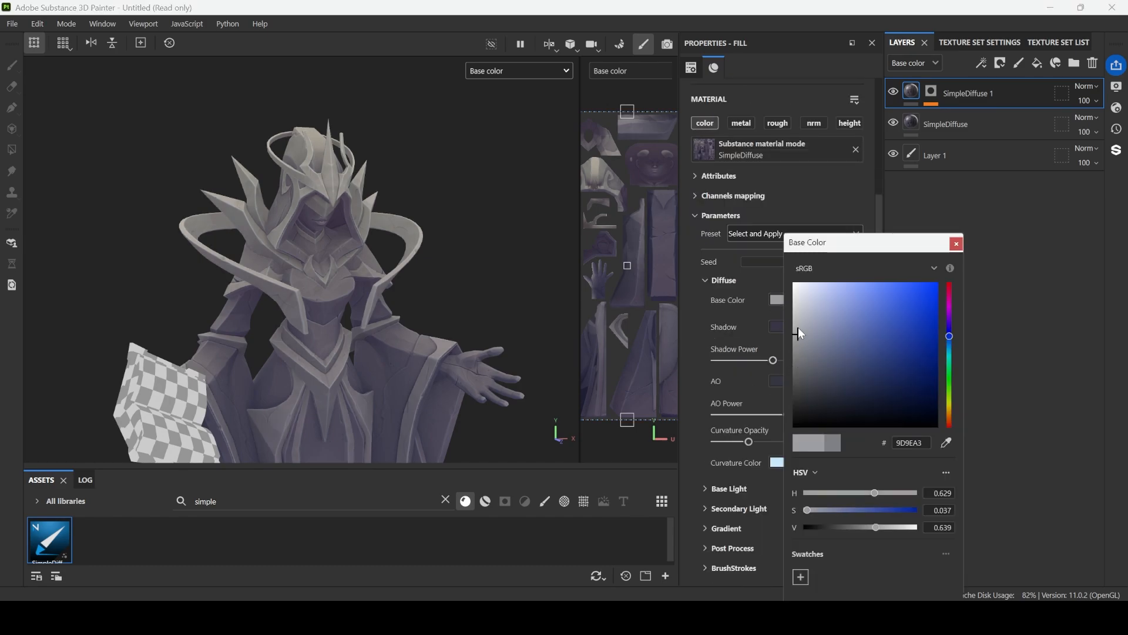
{"action": "left_click", "coordinate": [824, 321]}
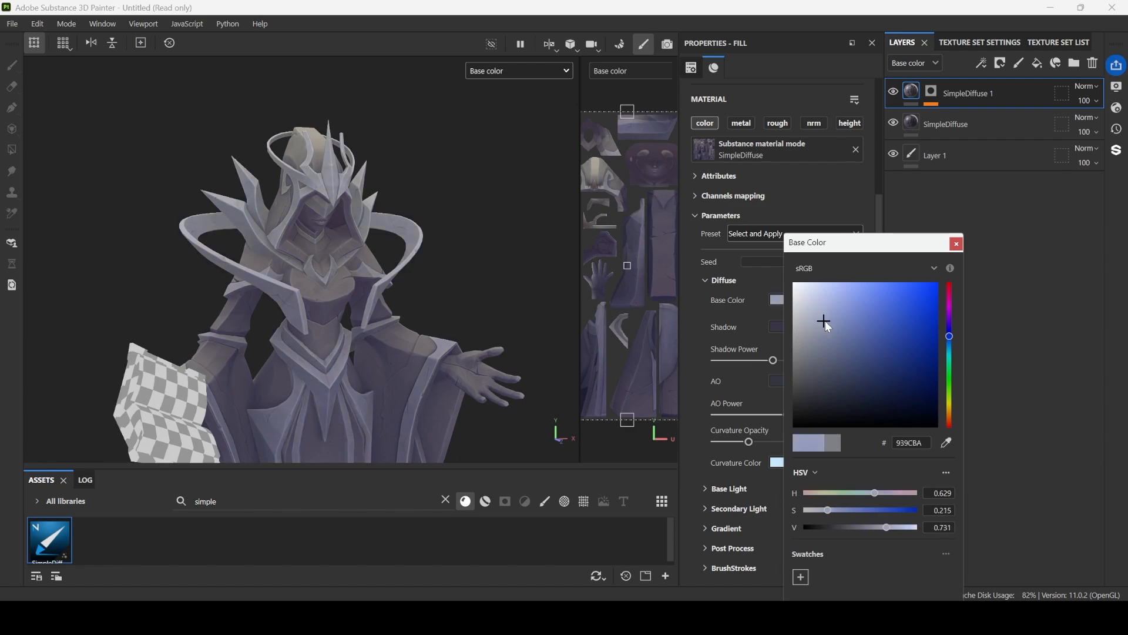
{"action": "left_click", "coordinate": [956, 243]}
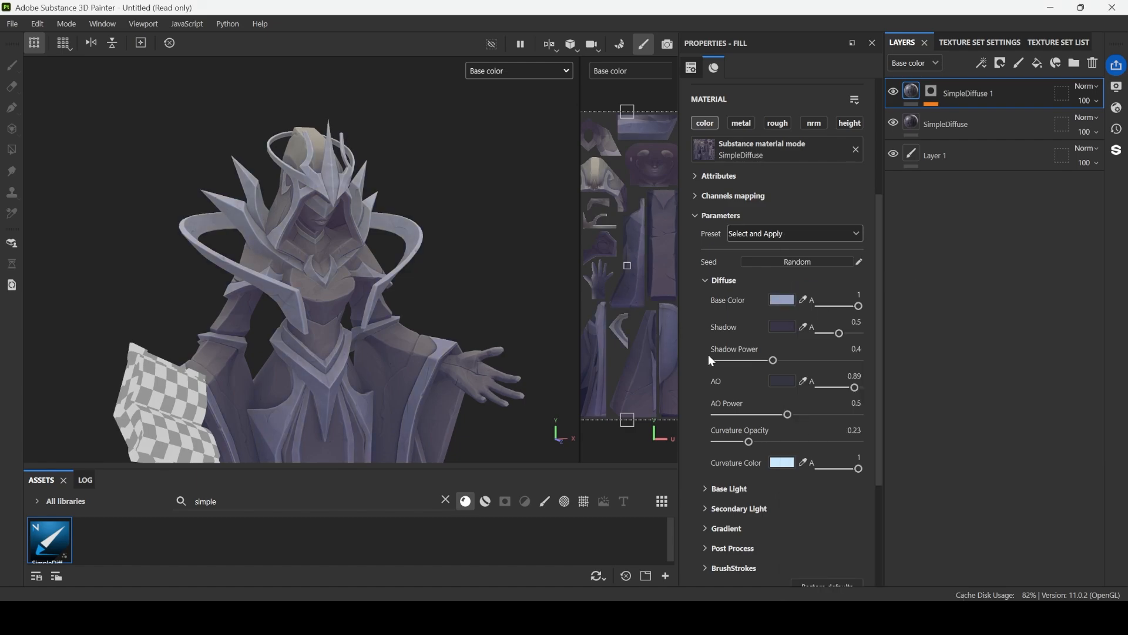
- Set UseSecondaryLight to True and edit the secondary rim light colour
{"action": "scroll", "scroll_direction": "down", "scroll_amount": 3}
{"action": "type", "text": "0.15"}
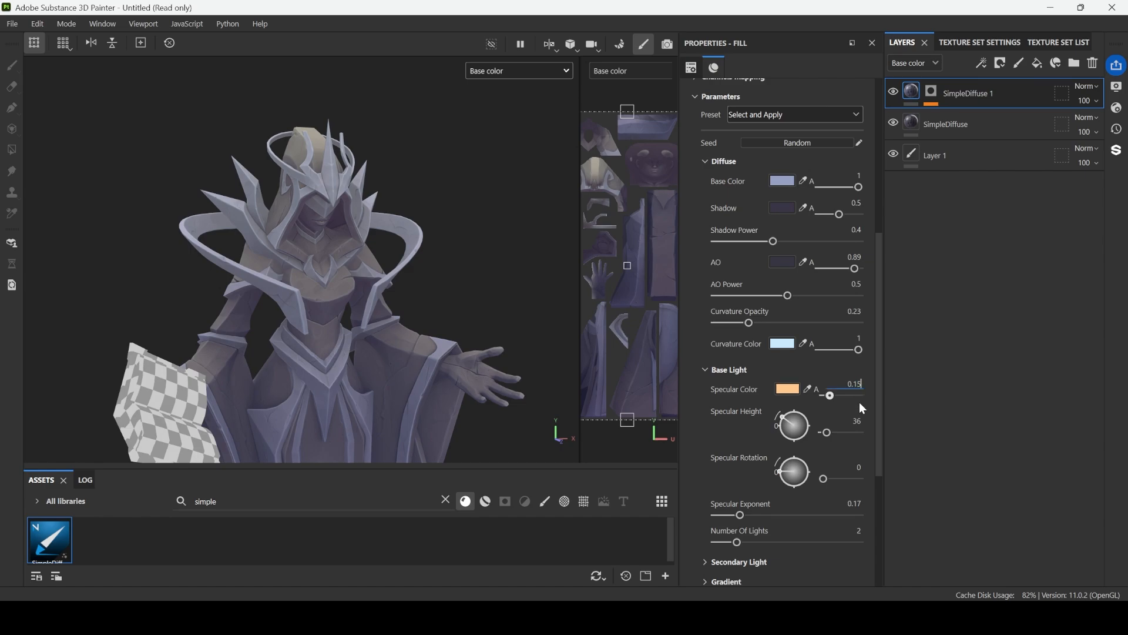
{"action": "scroll", "scroll_direction": "down", "scroll_amount": 3}
{"action": "type", "text": "0.18"}
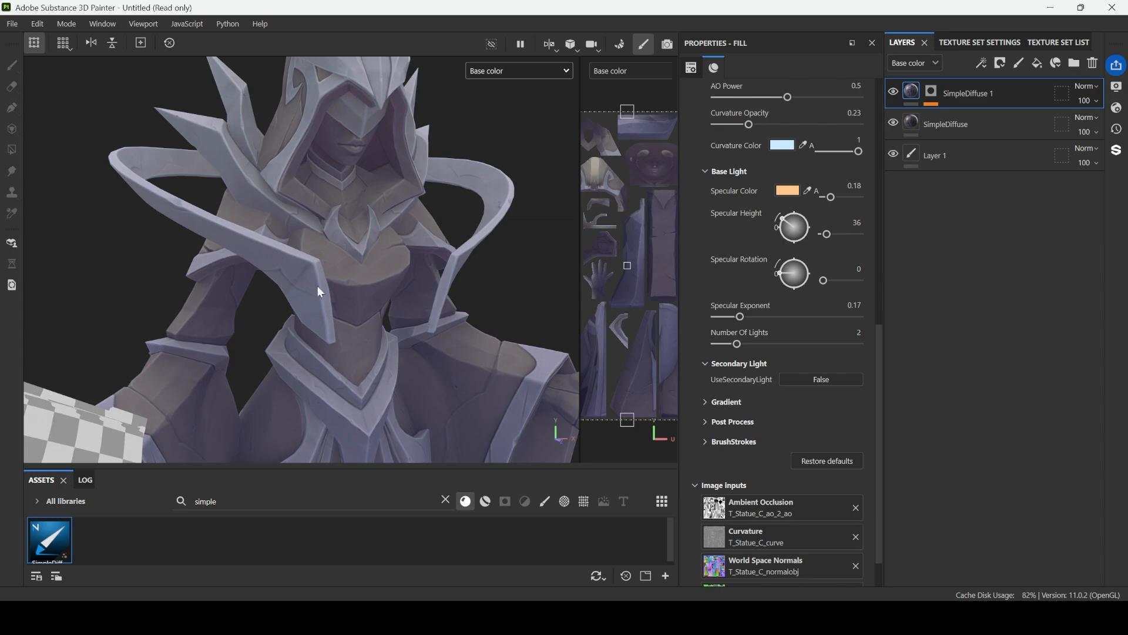
{"action": "mouse_move", "coordinate": [360, 343]}
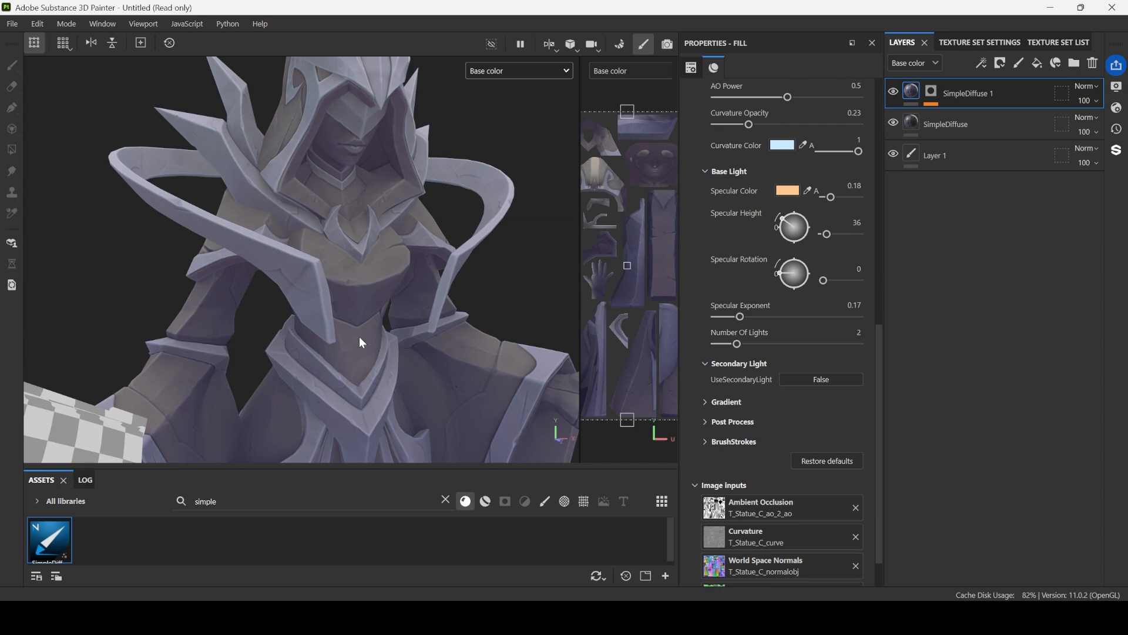
{"action": "left_click", "coordinate": [820, 379]}
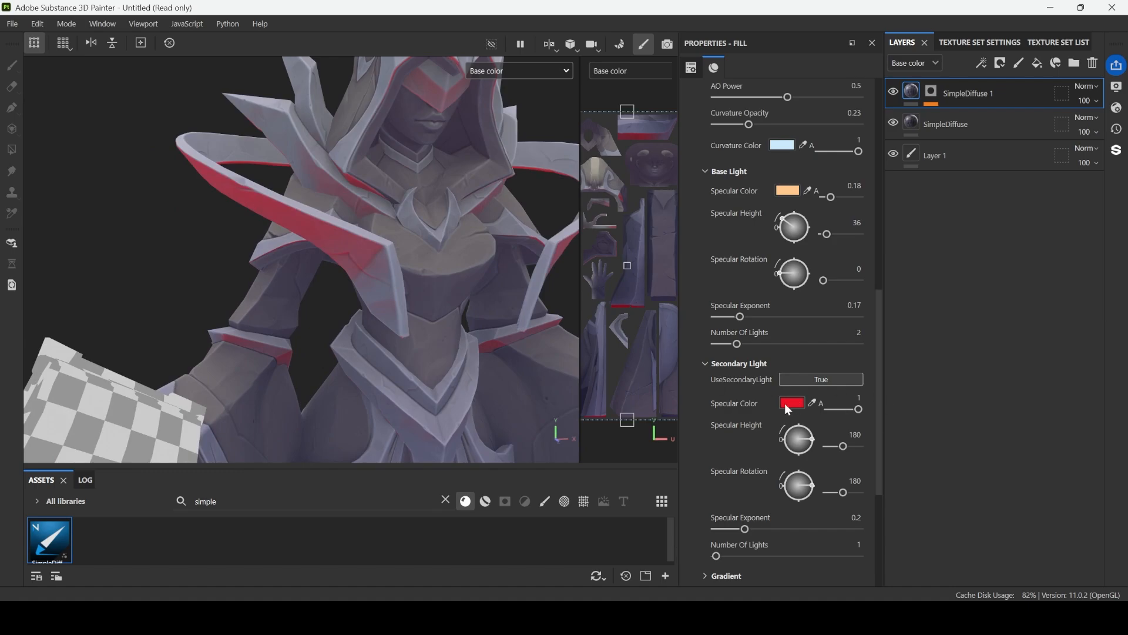
{"action": "left_click", "coordinate": [791, 403]}
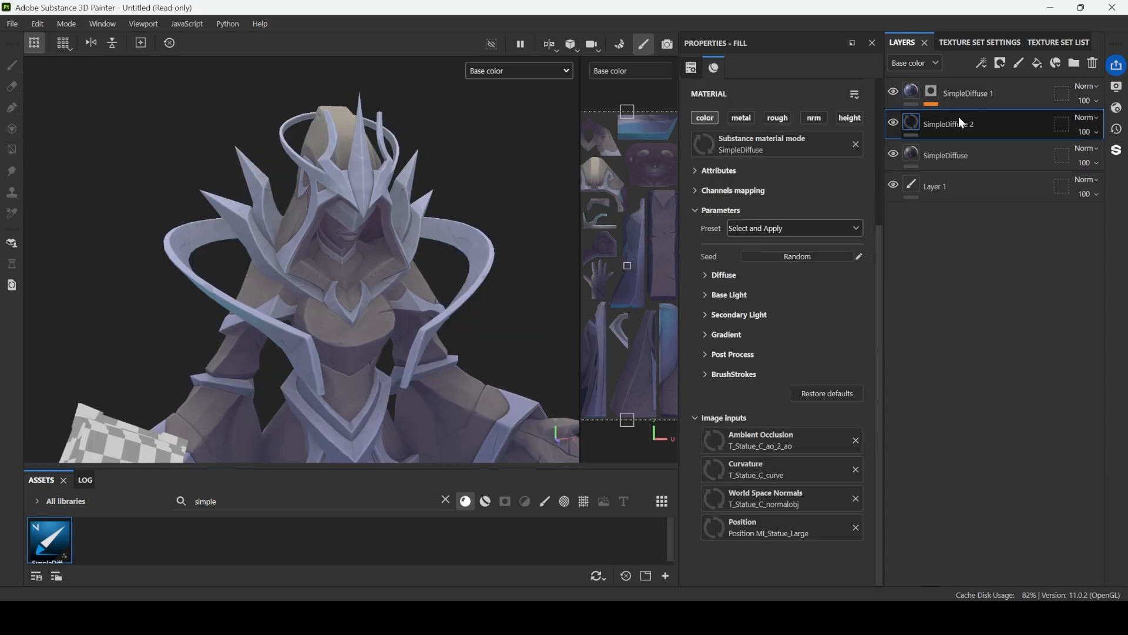
- Add a paint mask to SimpleDiffuse 2, UV-chunk fill a robe area, and set base colour A0A2A9
{"action": "right_click", "coordinate": [949, 124]}
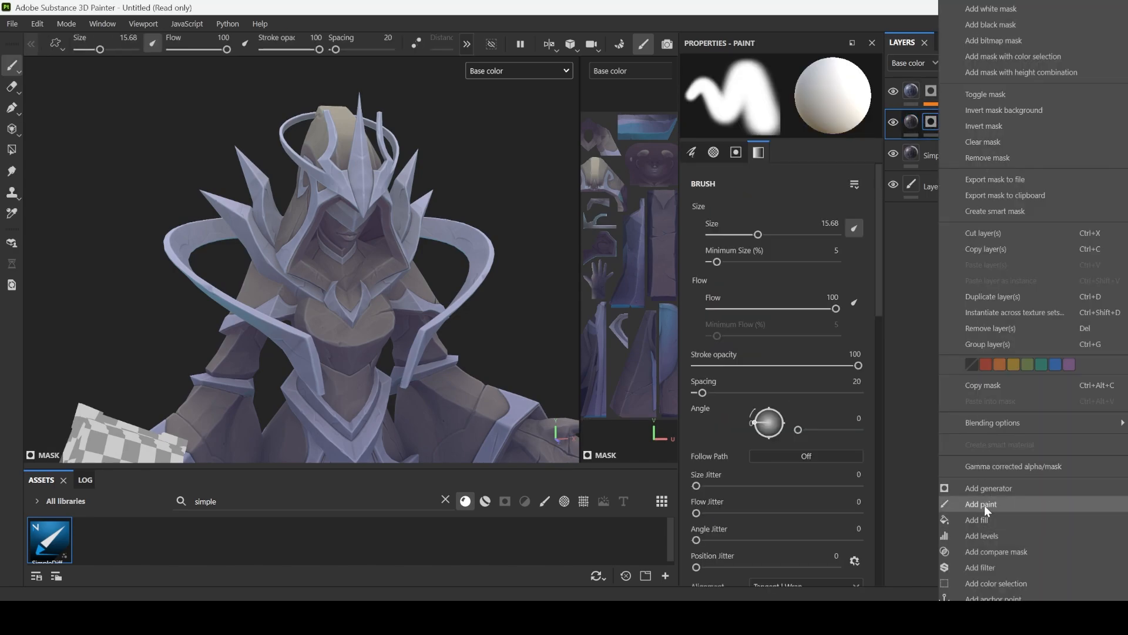
{"action": "left_click", "coordinate": [981, 503]}
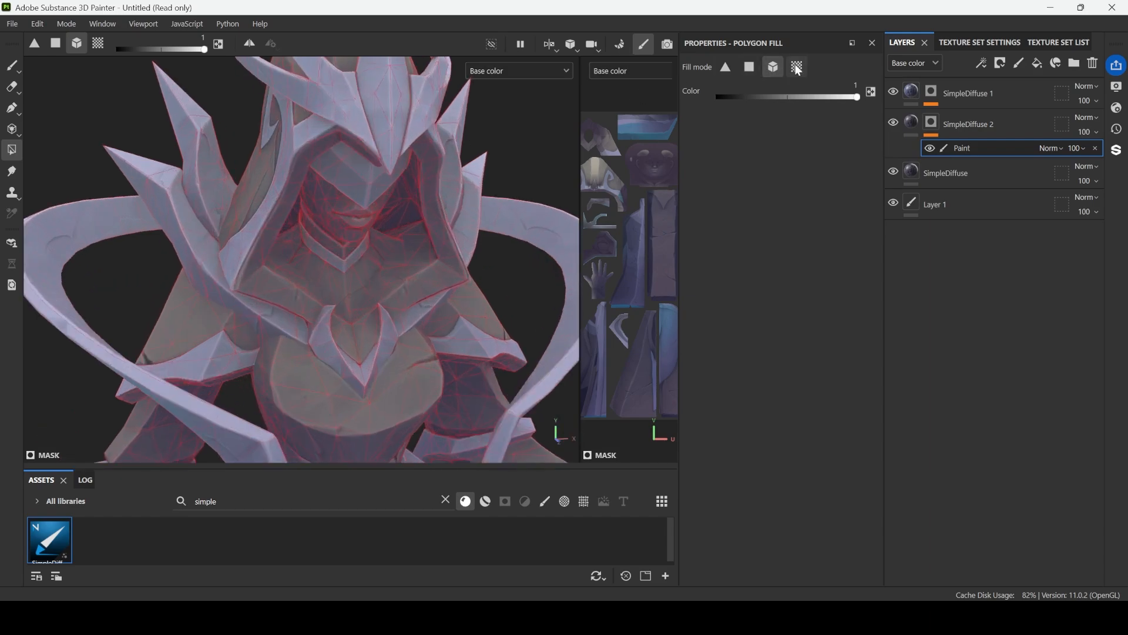
{"action": "left_click", "coordinate": [796, 67]}
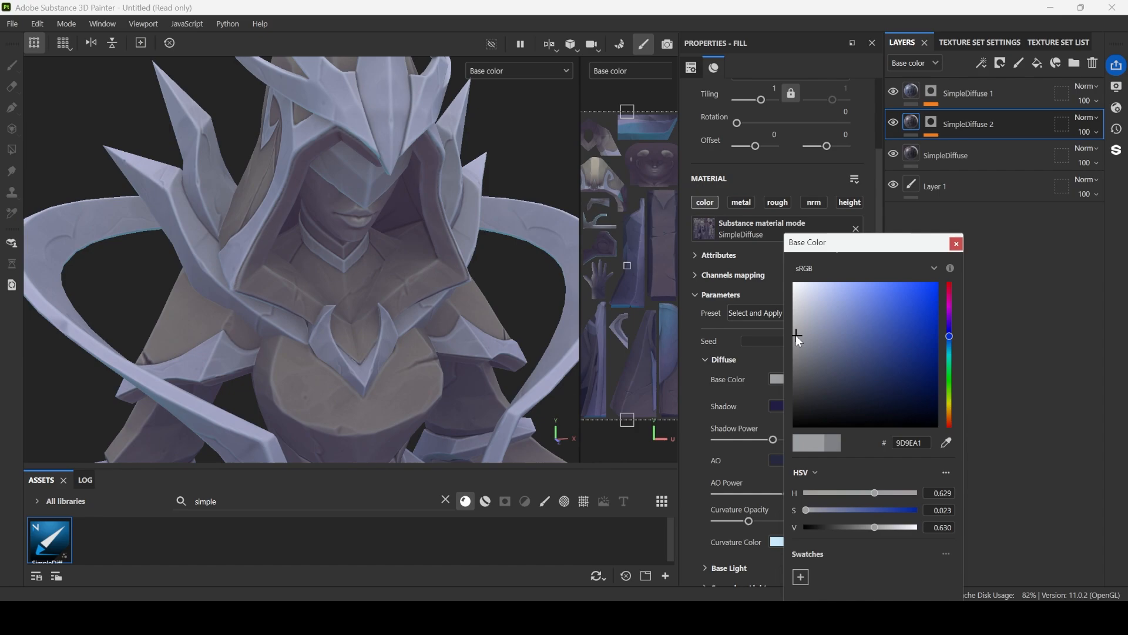
{"action": "left_click", "coordinate": [930, 123]}
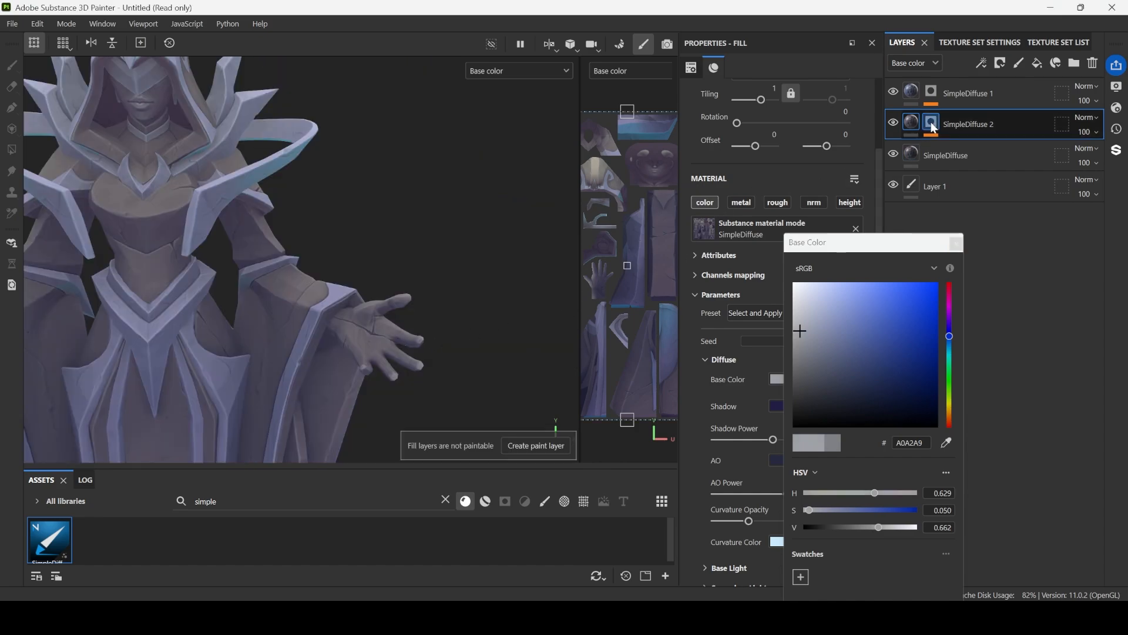
{"action": "left_click", "coordinate": [536, 445]}
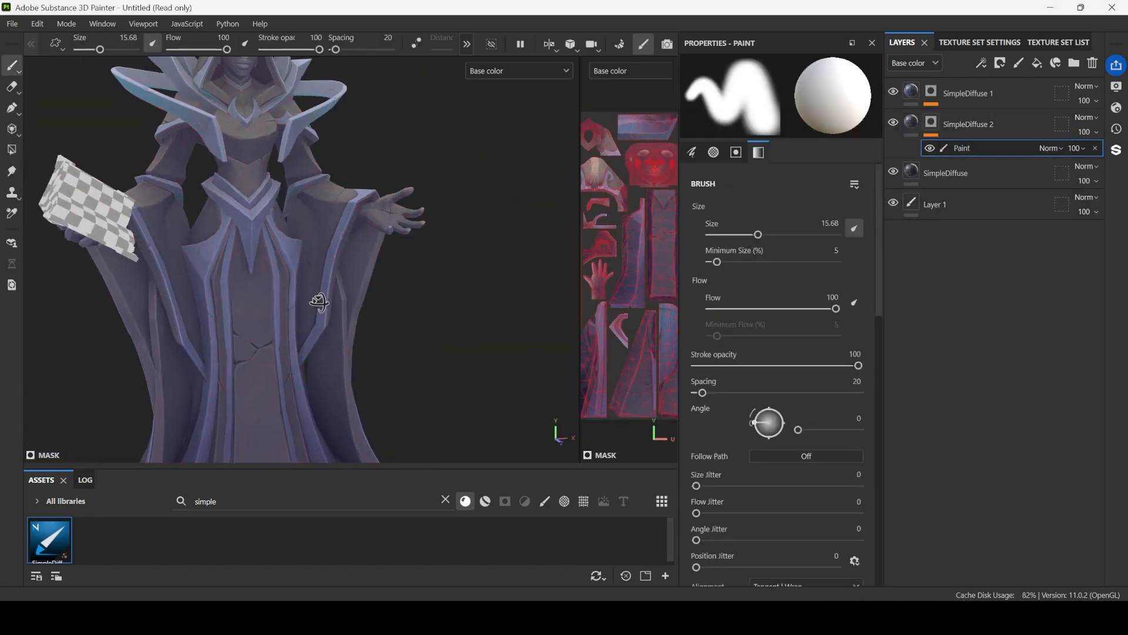
{"action": "left_click", "coordinate": [12, 150]}
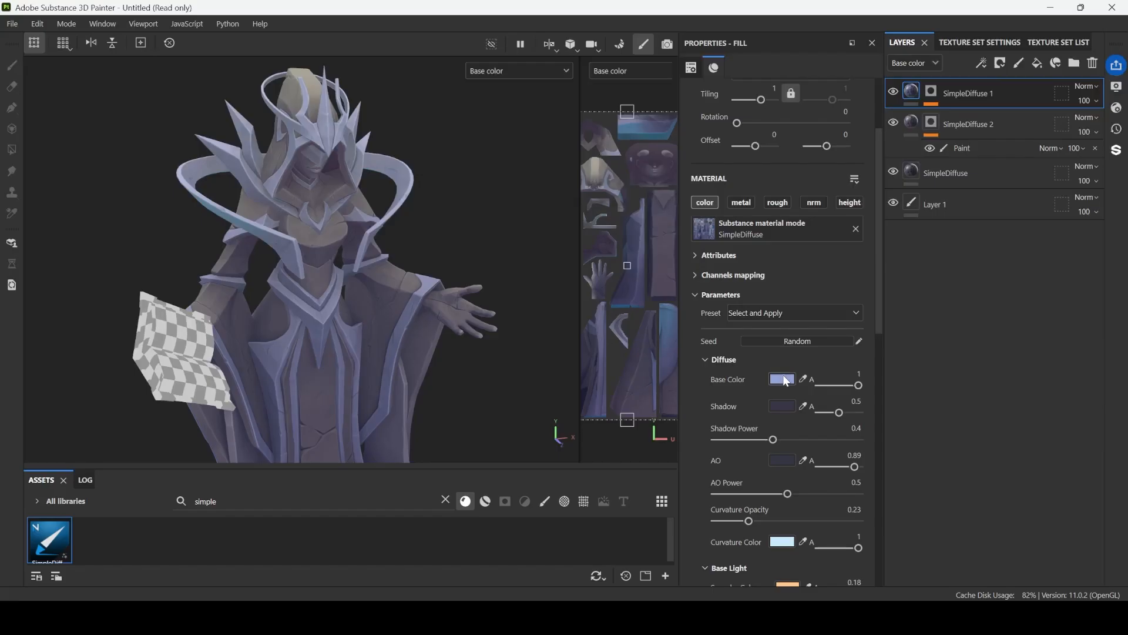
- Set SimpleDiffuse 1 base colour to pale blue A0AEDE and Curvature Opacity to 0.17
{"action": "left_click", "coordinate": [781, 379]}
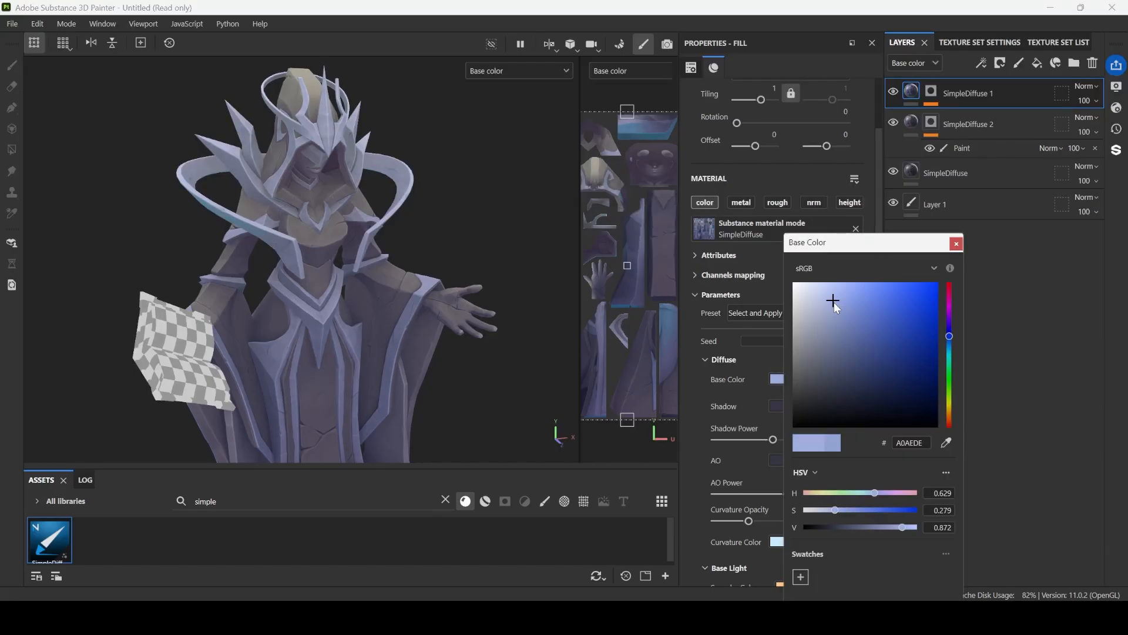
{"action": "left_click", "coordinate": [955, 243]}
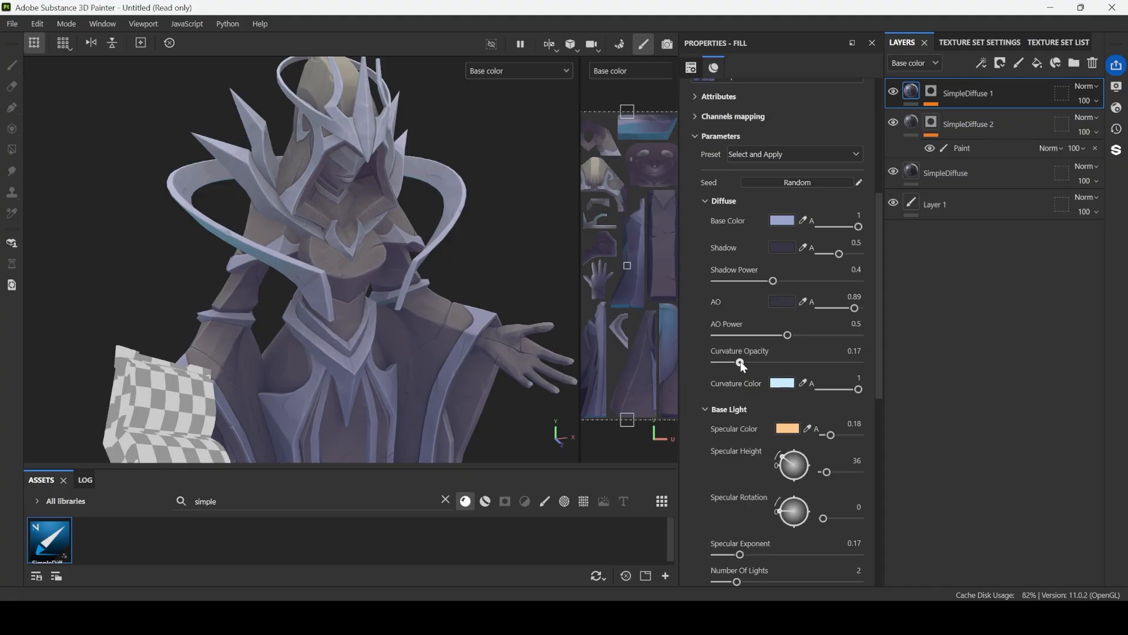
{"action": "left_click", "coordinate": [946, 173]}
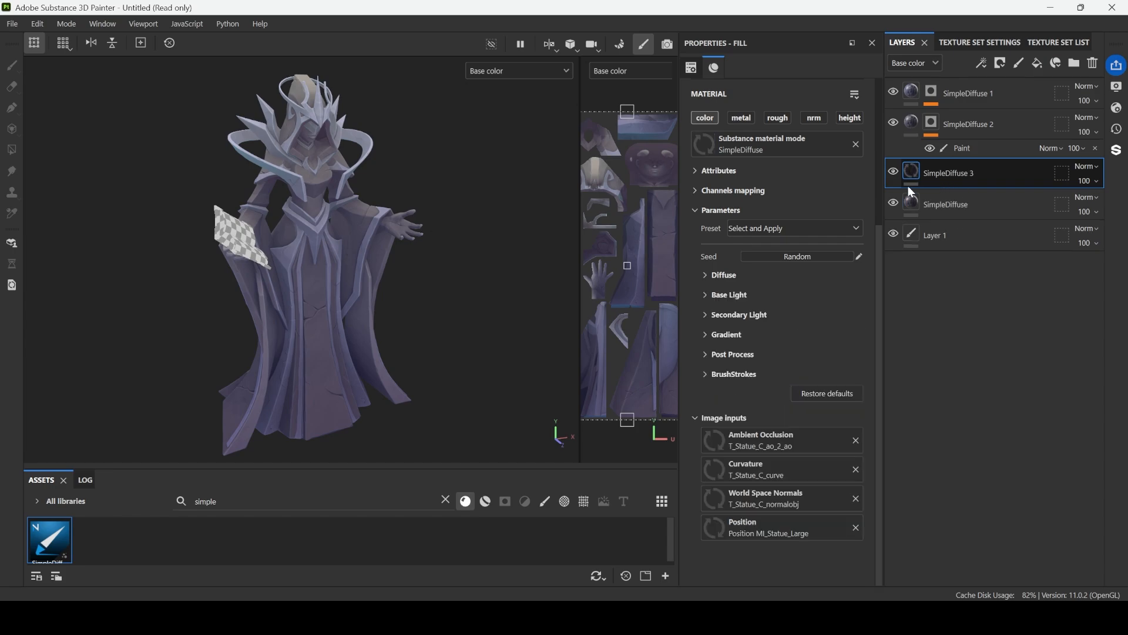
- On SimpleDiffuse 3, raise BrushStrokes contrast to ~0.27, highlight CDC7C7, base colour 717378
{"action": "left_click", "coordinate": [722, 275]}
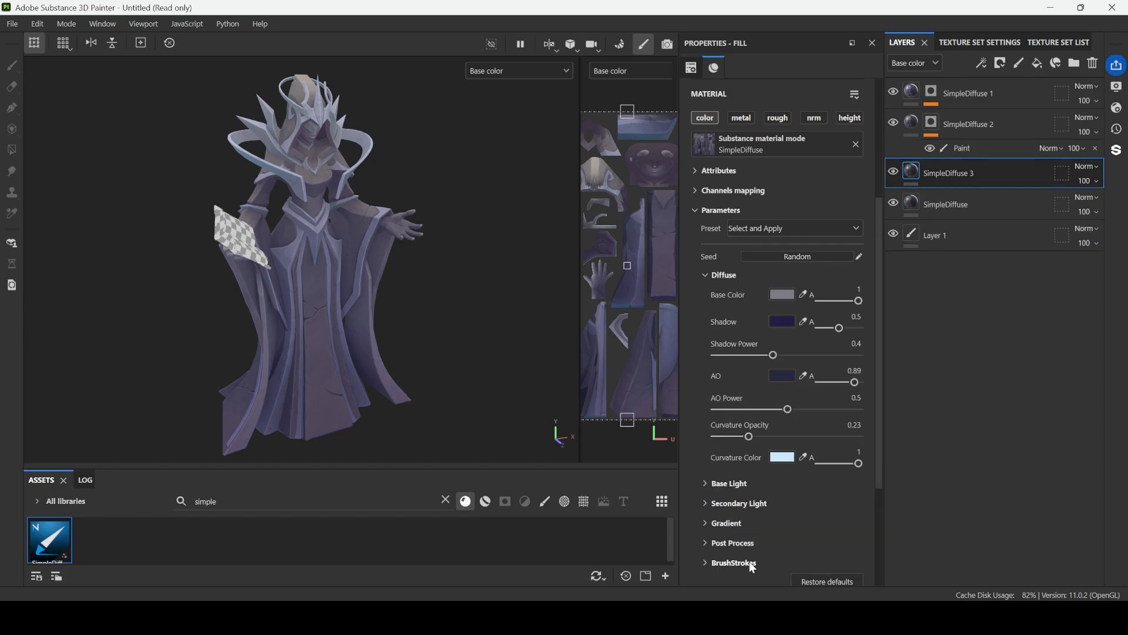
{"action": "left_click", "coordinate": [734, 562]}
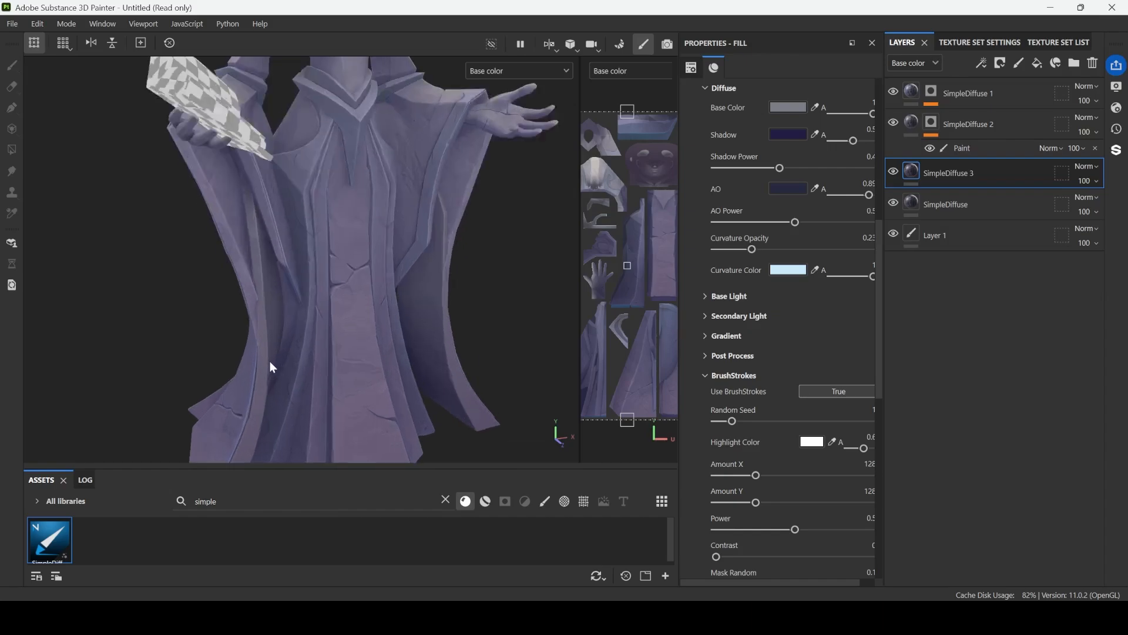
{"action": "scroll", "scroll_direction": "down", "scroll_amount": 3}
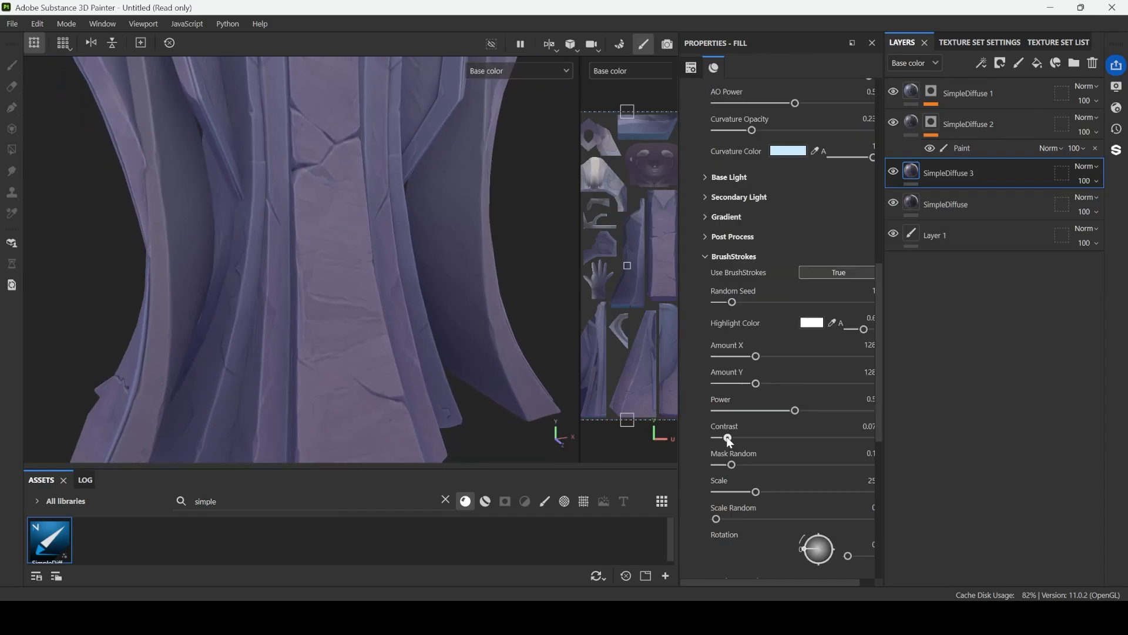
{"action": "mouse_move", "coordinate": [760, 446]}
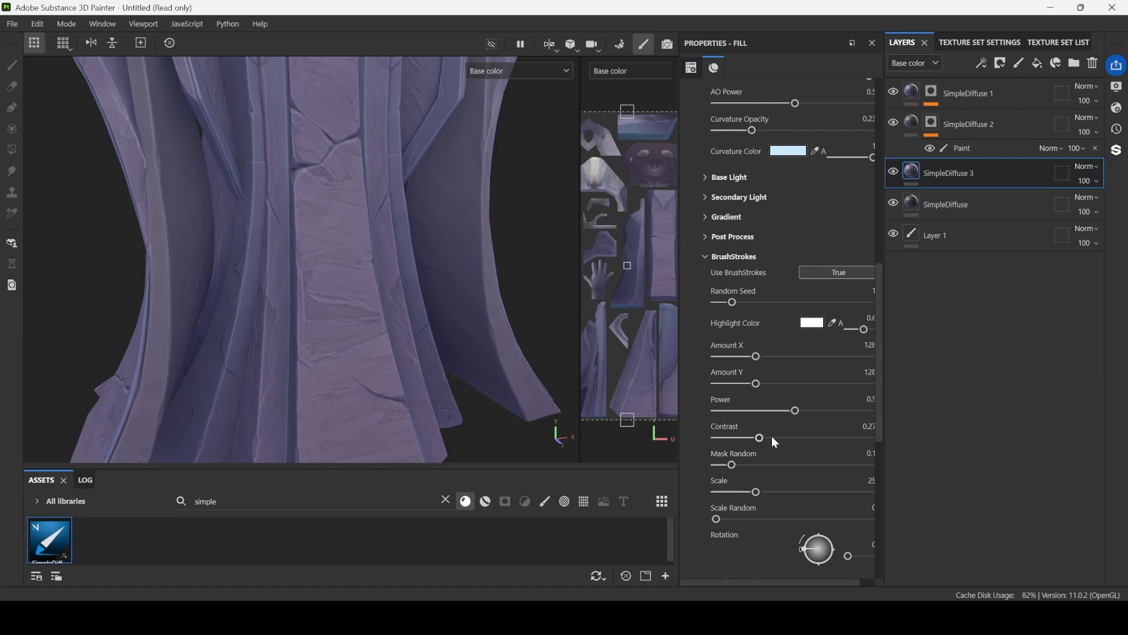
{"action": "left_click", "coordinate": [810, 323]}
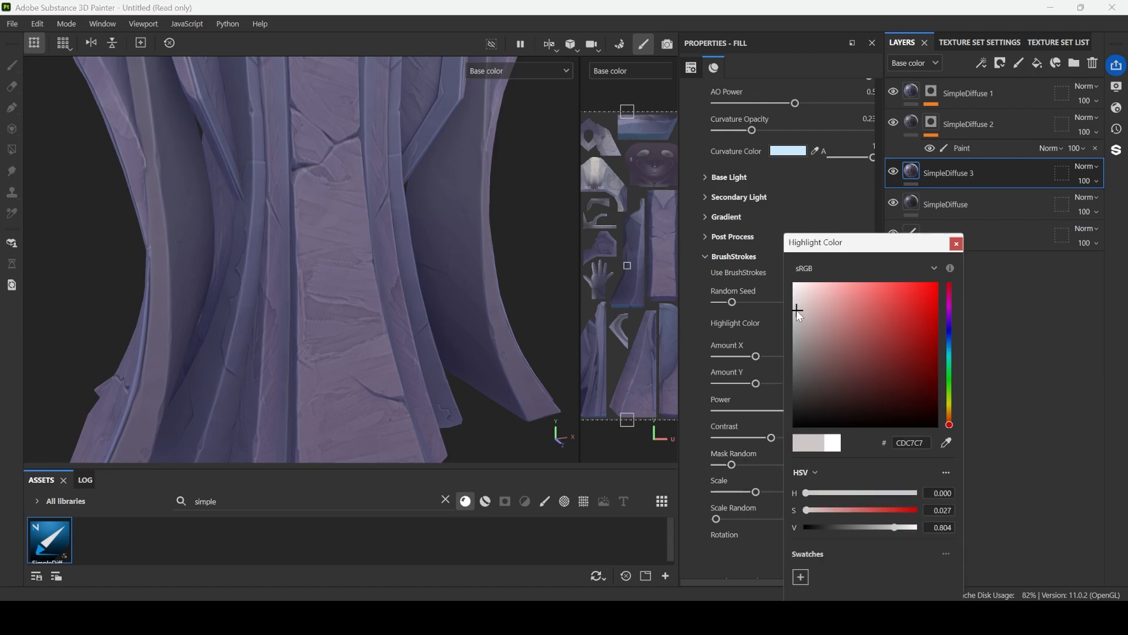
{"action": "left_click", "coordinate": [956, 243]}
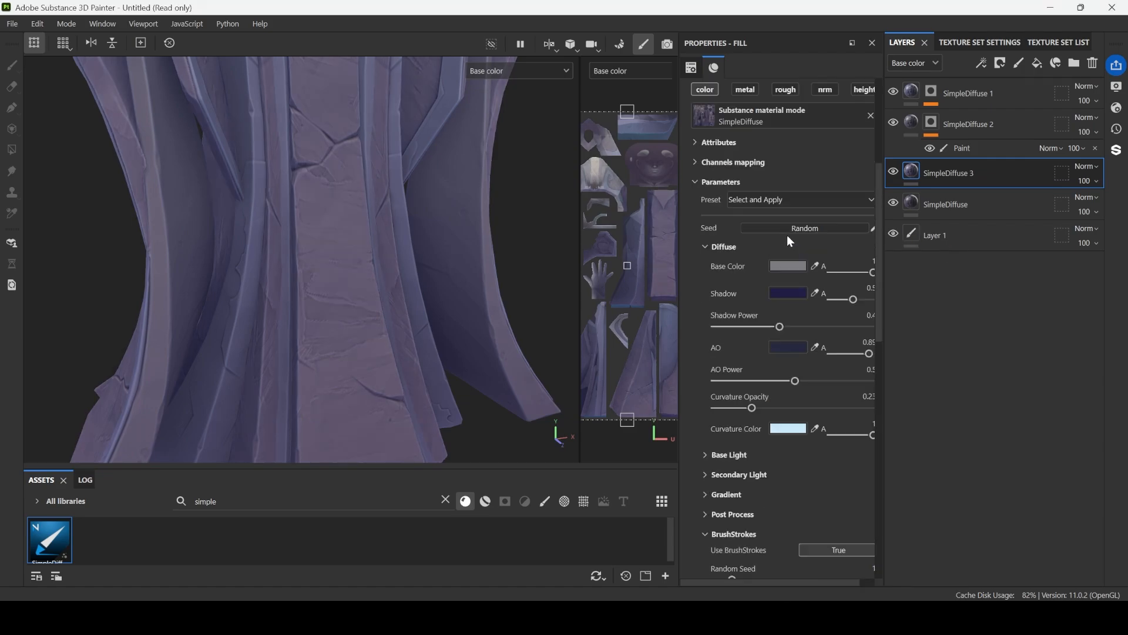
{"action": "left_click", "coordinate": [786, 266]}
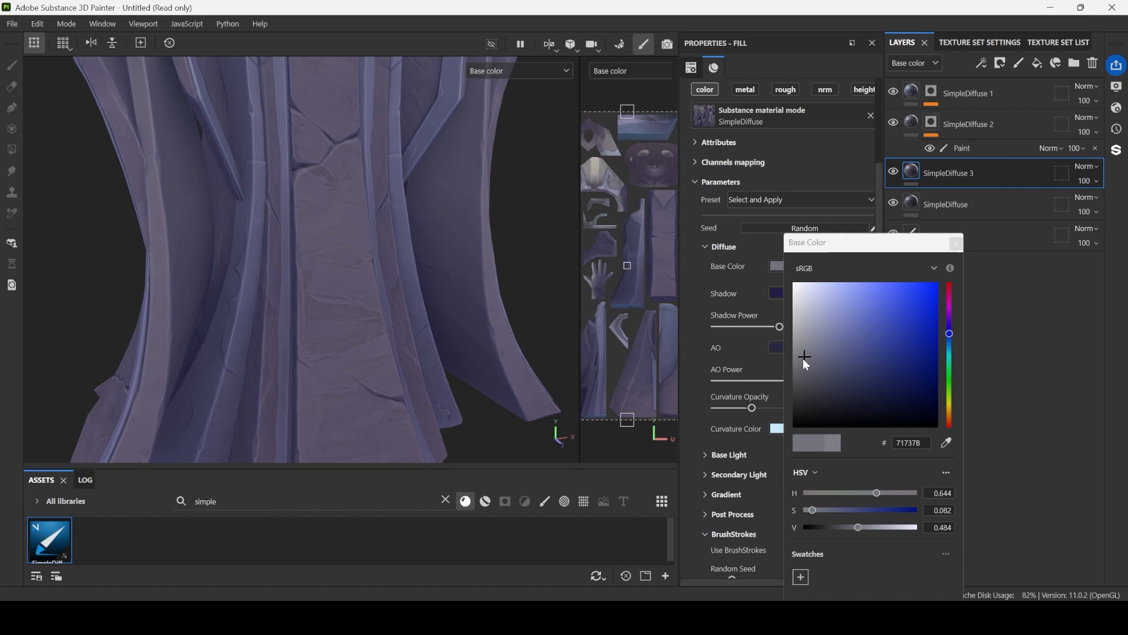
- Add a mask with a paint effect to SimpleDiffuse 3
{"action": "right_click", "coordinate": [949, 173]}
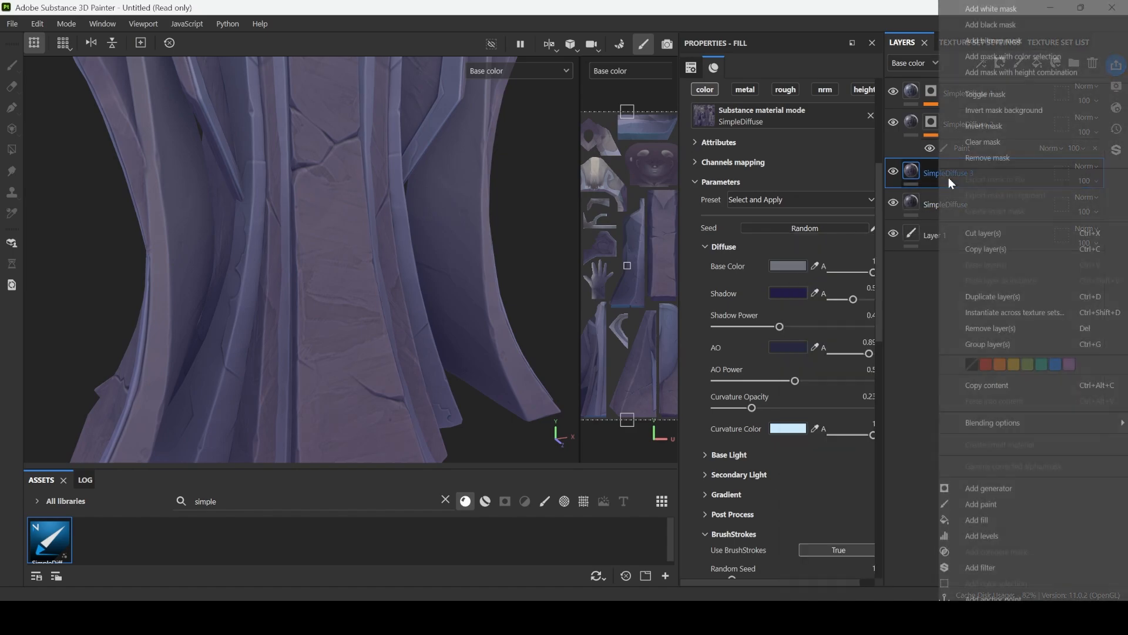
{"action": "left_click", "coordinate": [981, 503]}
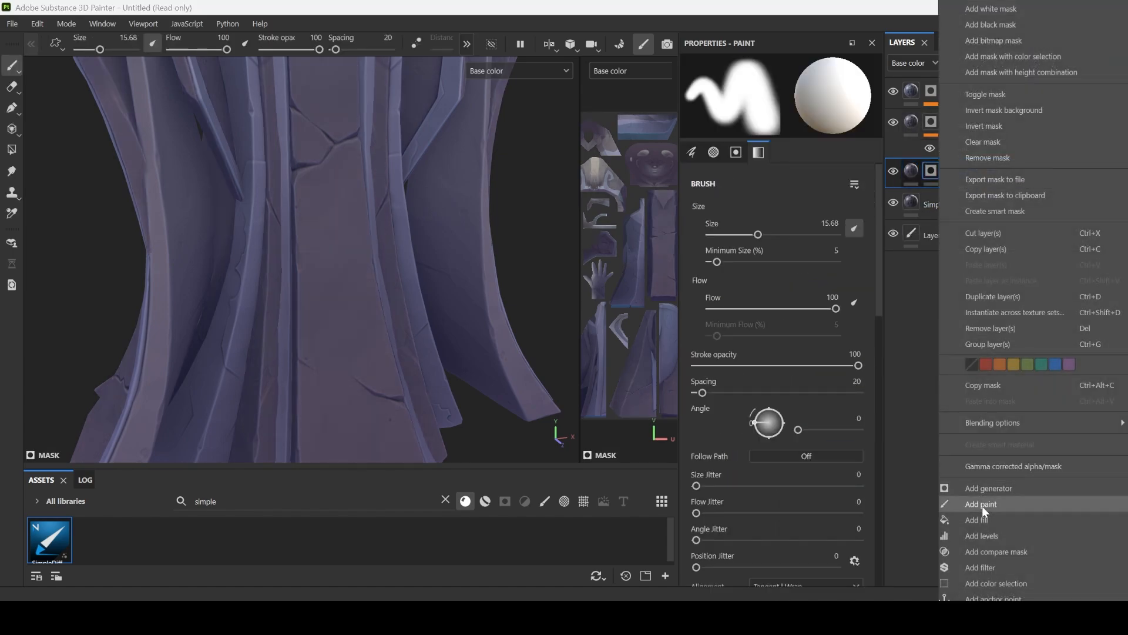
{"action": "left_click", "coordinate": [980, 503]}
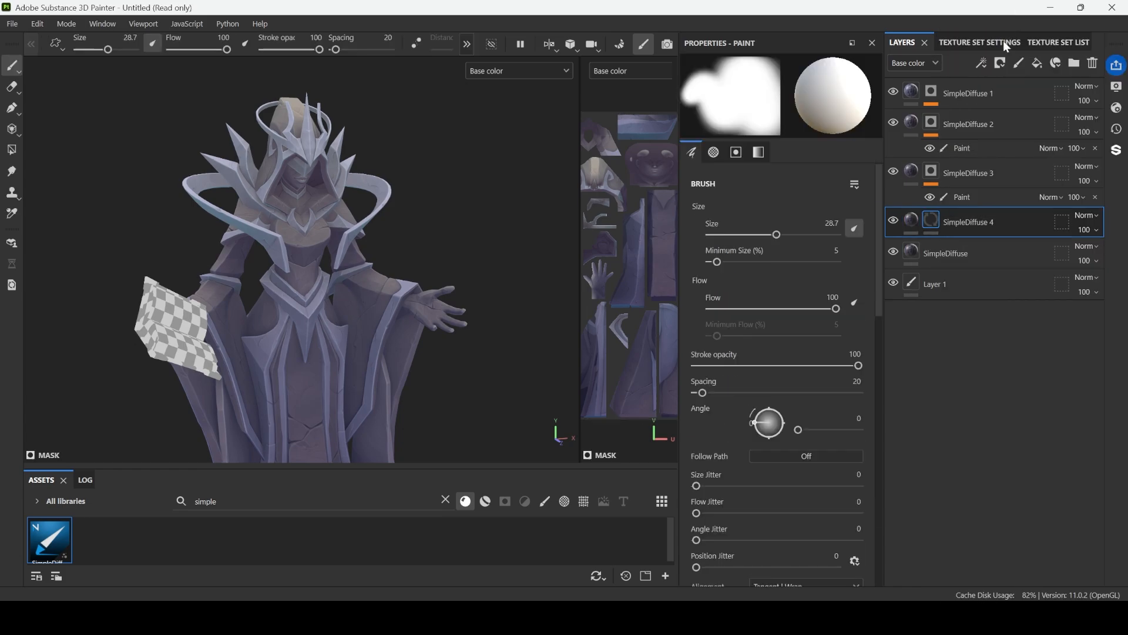
- Add a Dripping Rust generator to SimpleDiffuse 4's mask and make its base colour green
{"action": "right_click", "coordinate": [931, 219]}
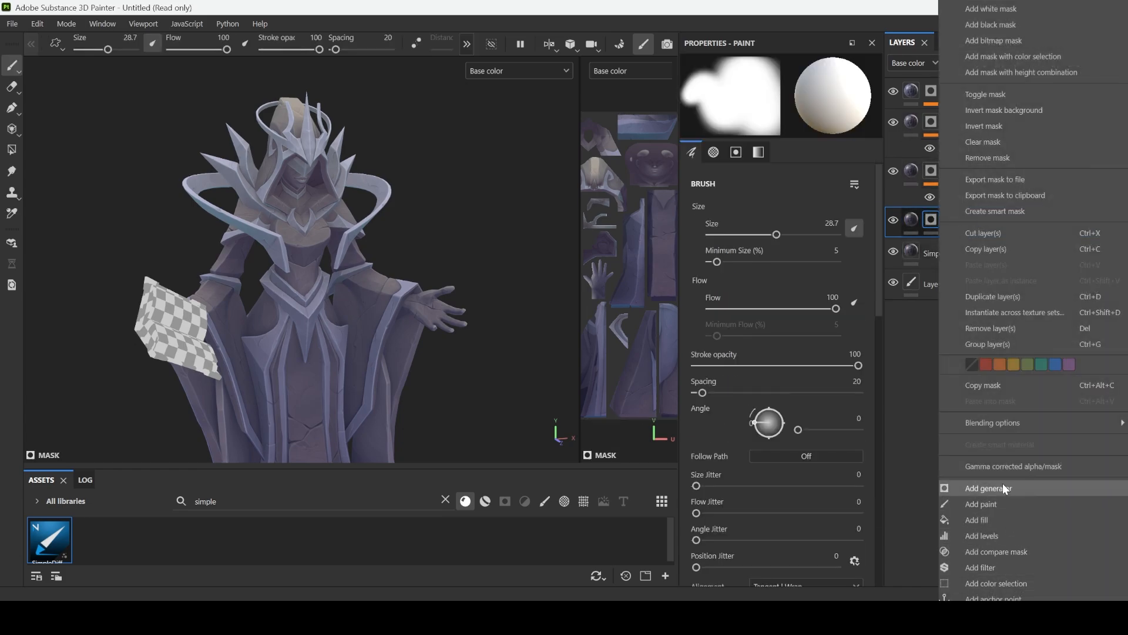
{"action": "left_click", "coordinate": [990, 488]}
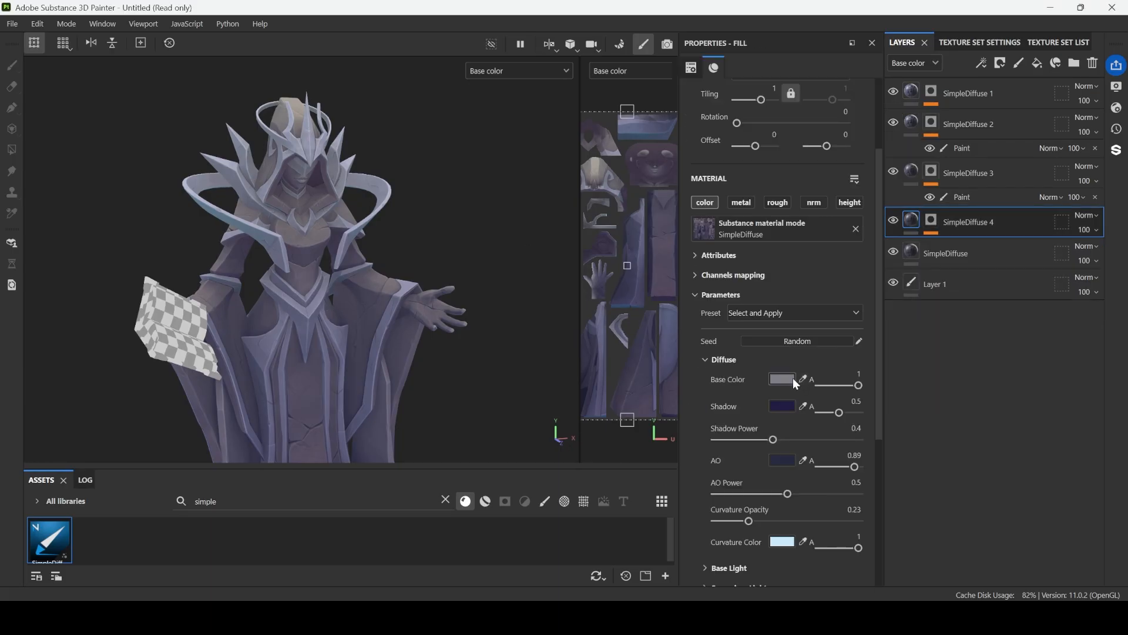
{"action": "left_click", "coordinate": [781, 379]}
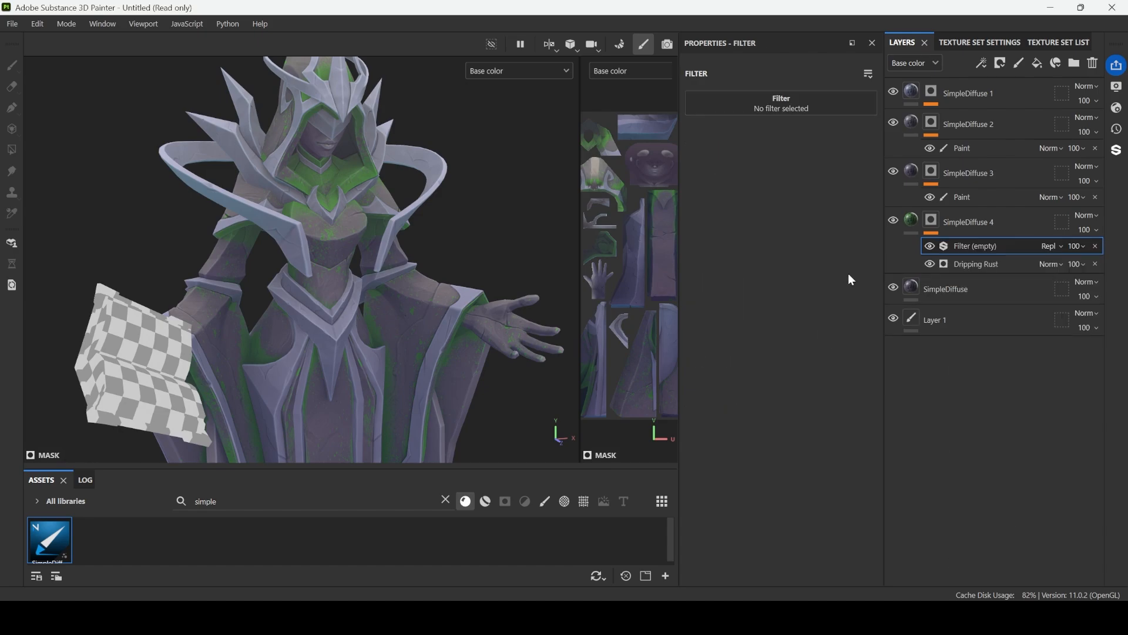
- Put a Blur Slope filter in SimpleDiffuse 4's mask, then add a paint effect above it
{"action": "left_click", "coordinate": [780, 102]}
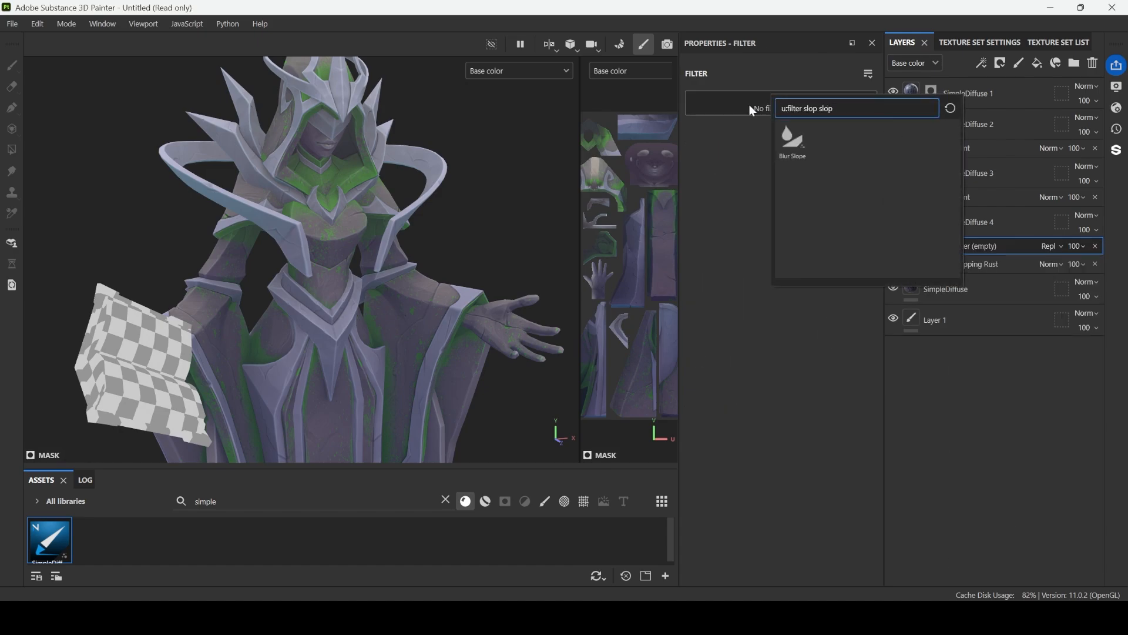
{"action": "left_click", "coordinate": [791, 141]}
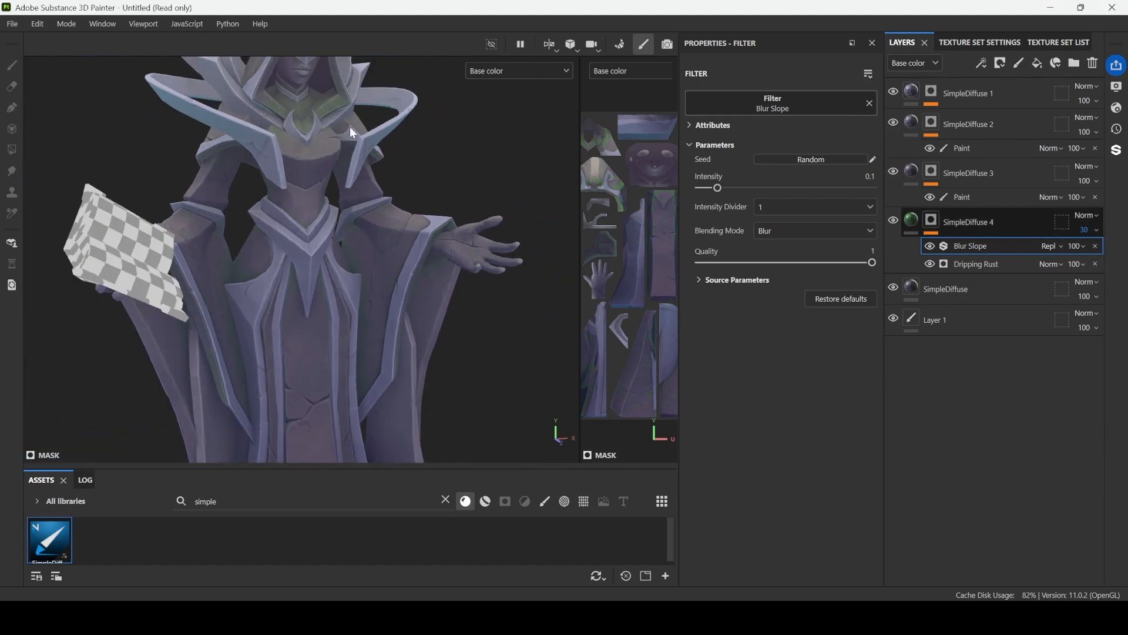
{"action": "right_click", "coordinate": [970, 246]}
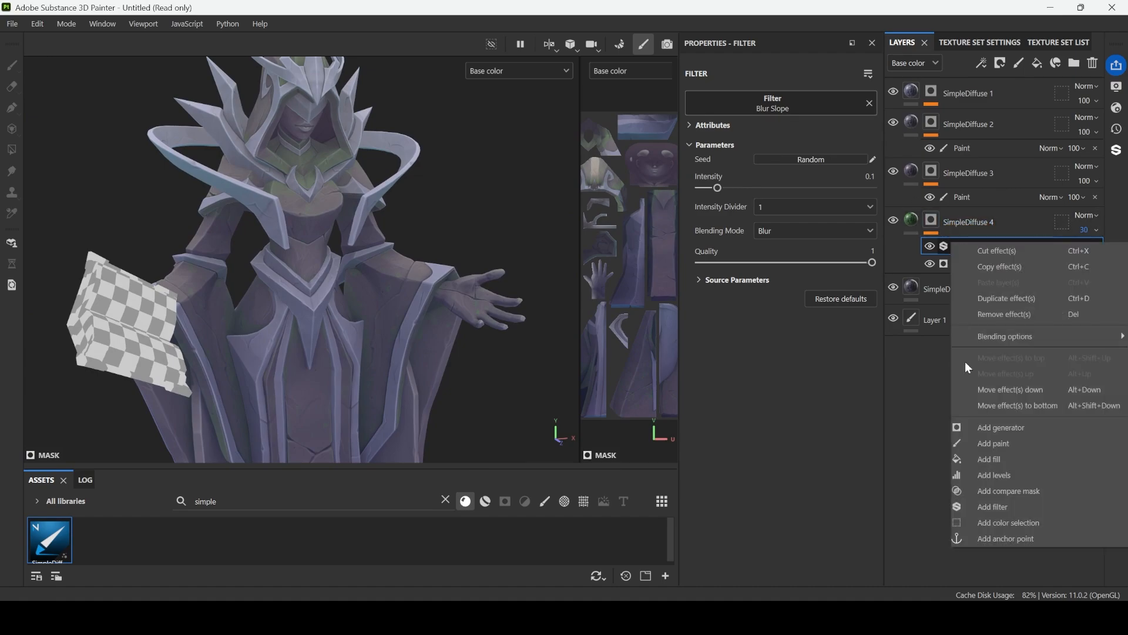
{"action": "left_click", "coordinate": [993, 446]}
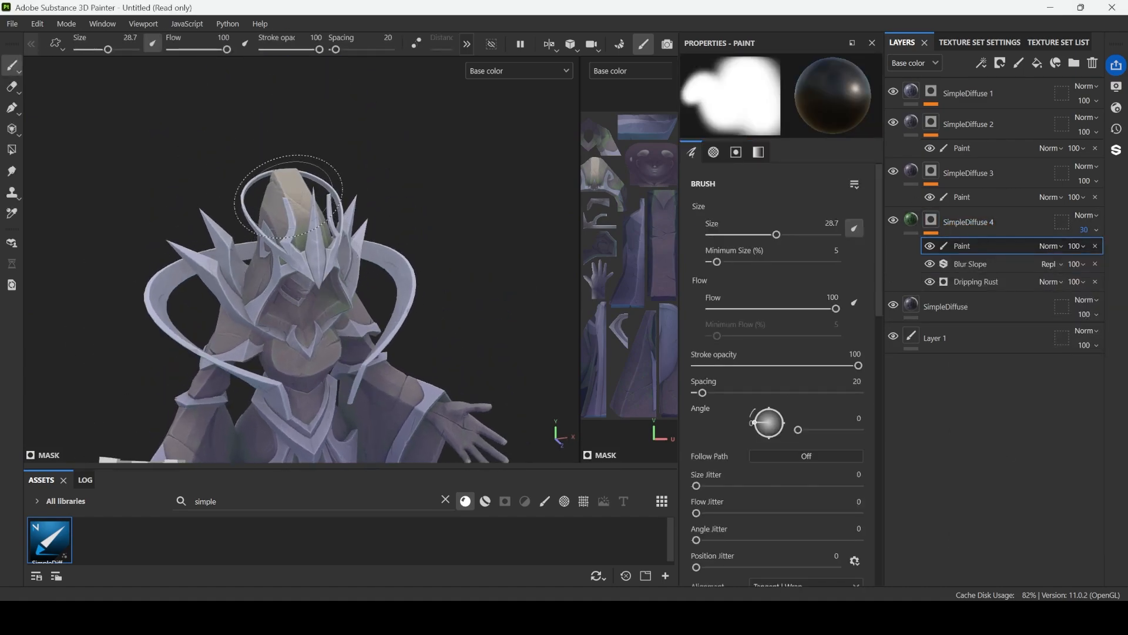
- Turn on the base SimpleDiffuse layer's secondary light and tint it deep purple 35126D
{"action": "left_click", "coordinate": [945, 305]}
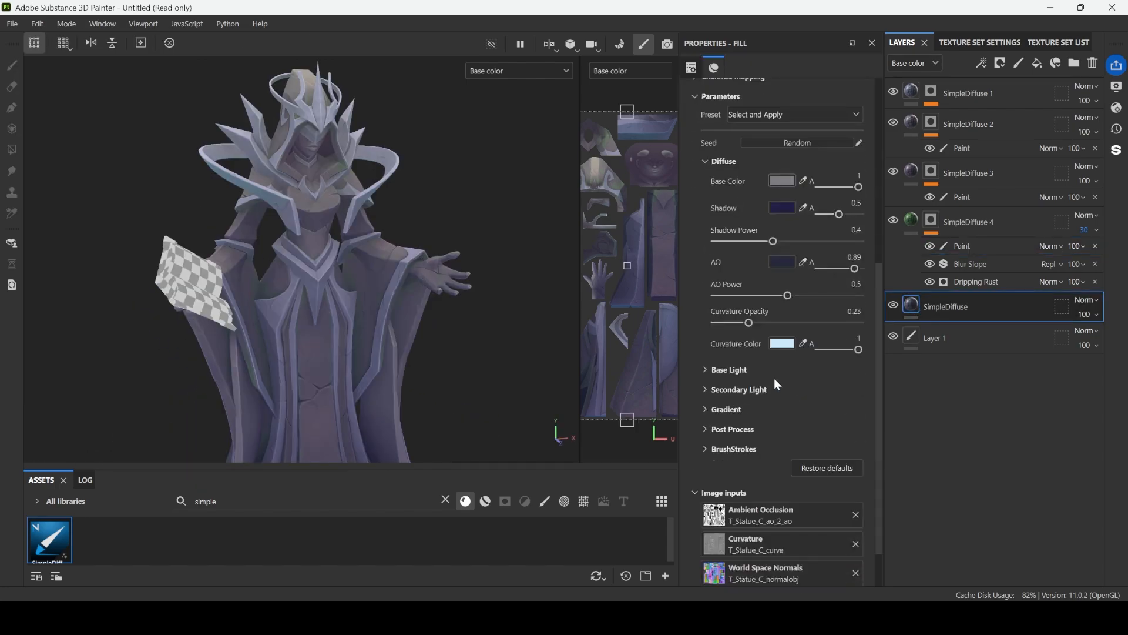
{"action": "left_click", "coordinate": [740, 389]}
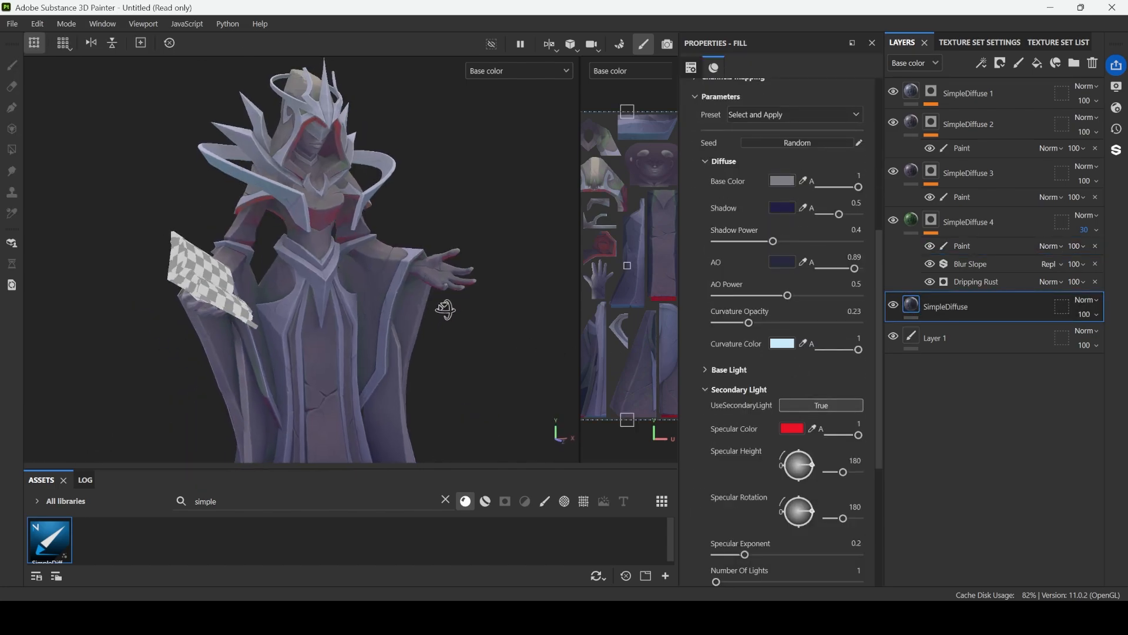
{"action": "left_click", "coordinate": [790, 429]}
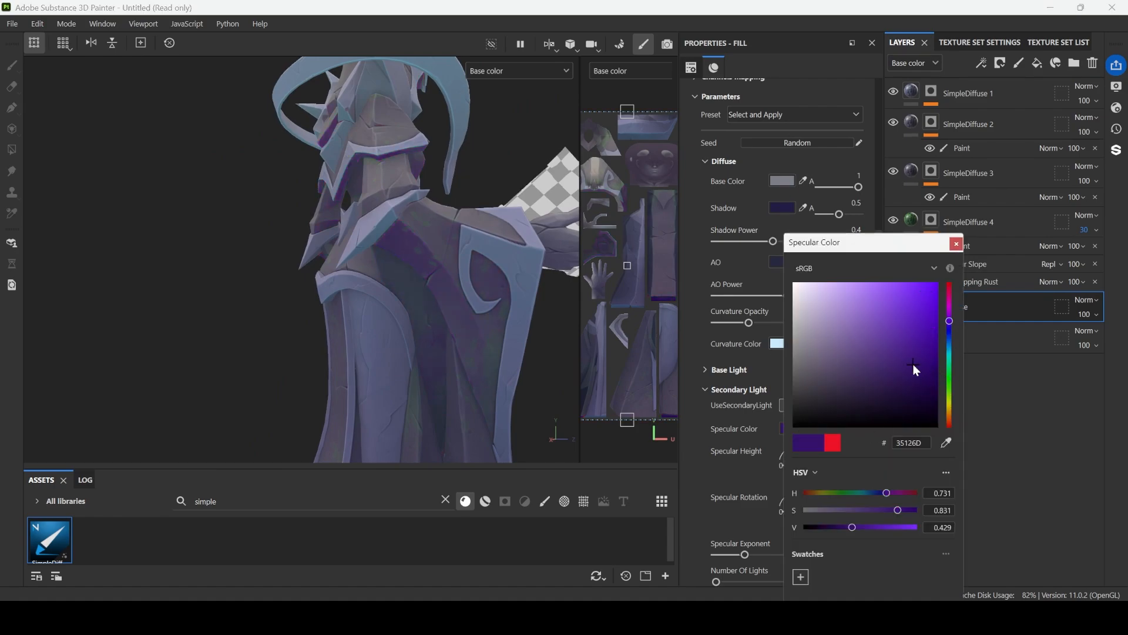
{"action": "left_click", "coordinate": [913, 360]}
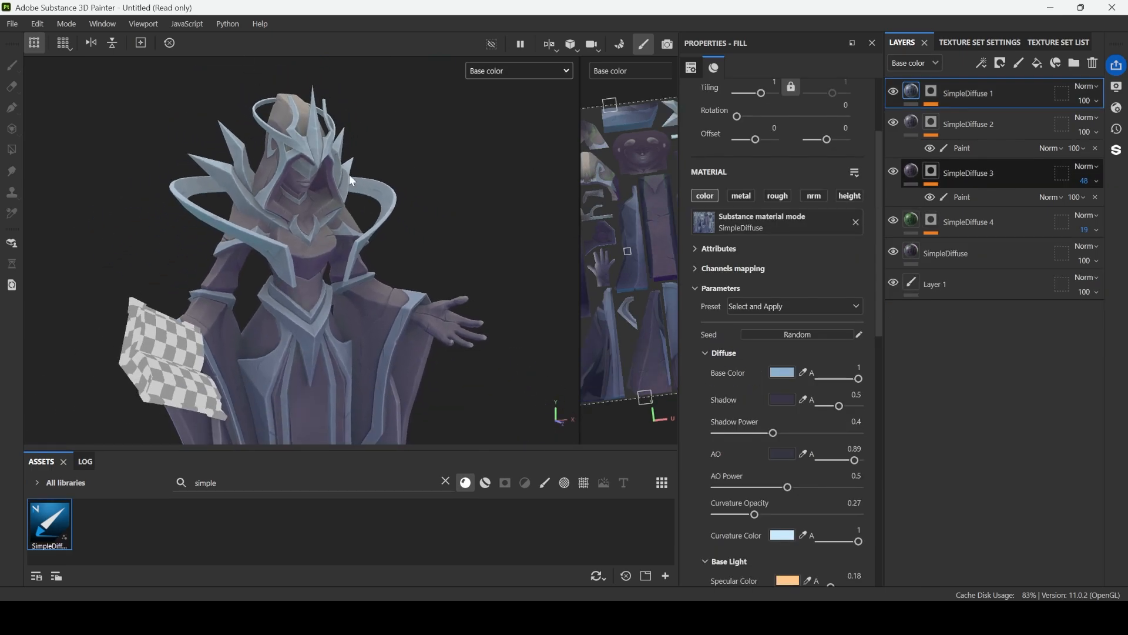
- Orbit the statue to inspect it from other sides
{"action": "left_click_drag", "start_coordinate": [349, 180], "coordinate": [404, 167]}
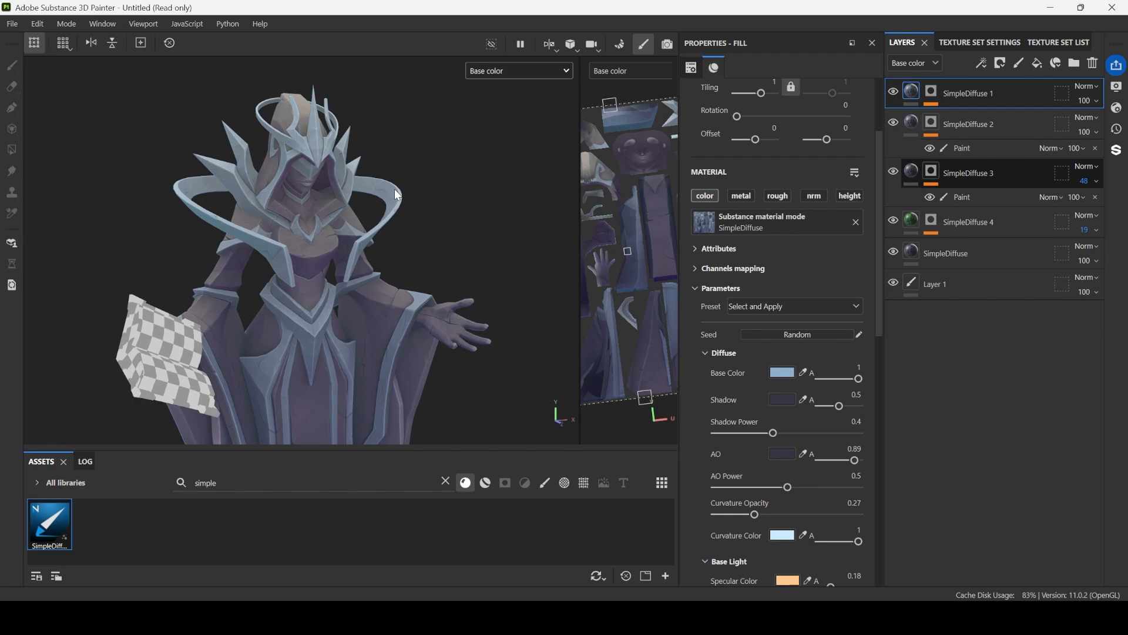
{"action": "left_click_drag", "start_coordinate": [394, 195], "coordinate": [333, 242]}
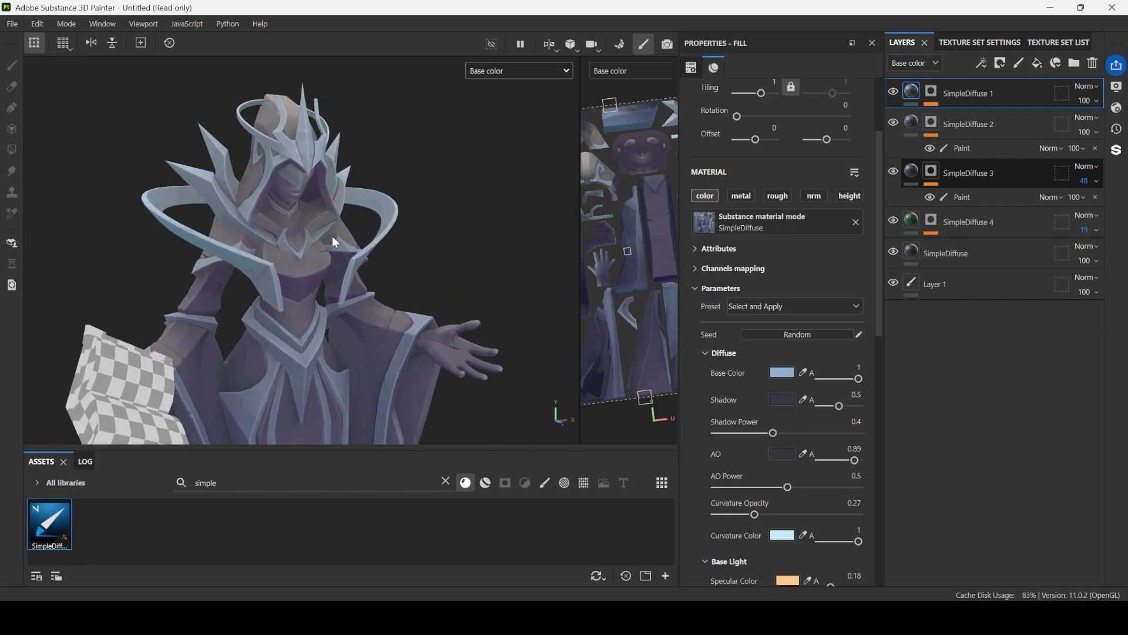
{"action": "mouse_move", "coordinate": [303, 186]}
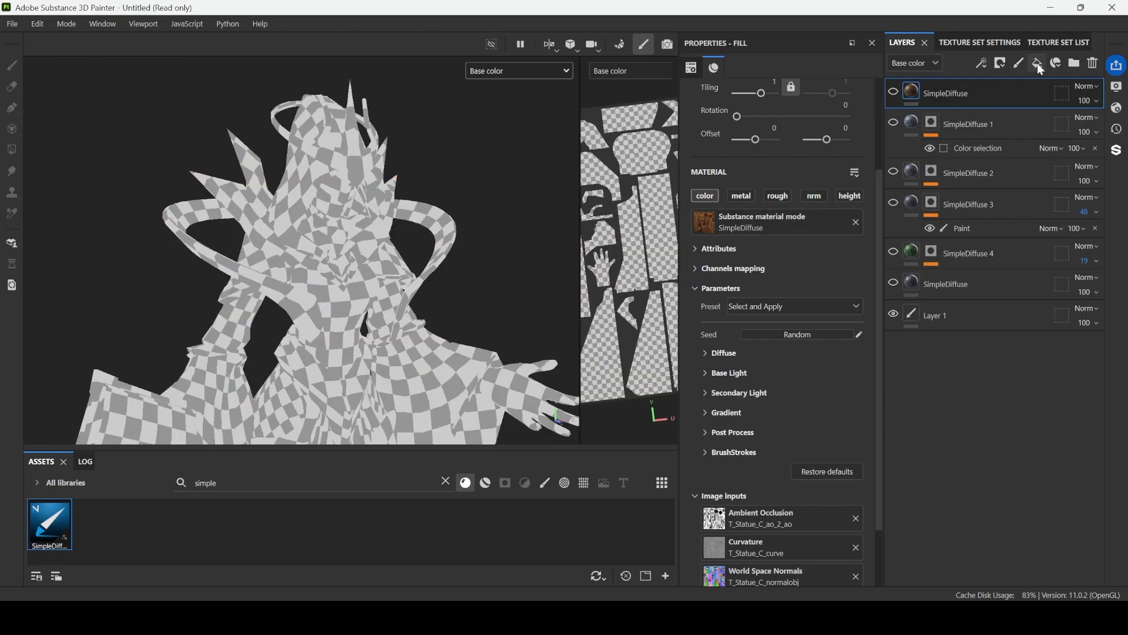
- Add dark red-brown 412E2B and tan AB9675 fill layers, preparing a mask on the tan one
{"action": "left_click", "coordinate": [1037, 63]}
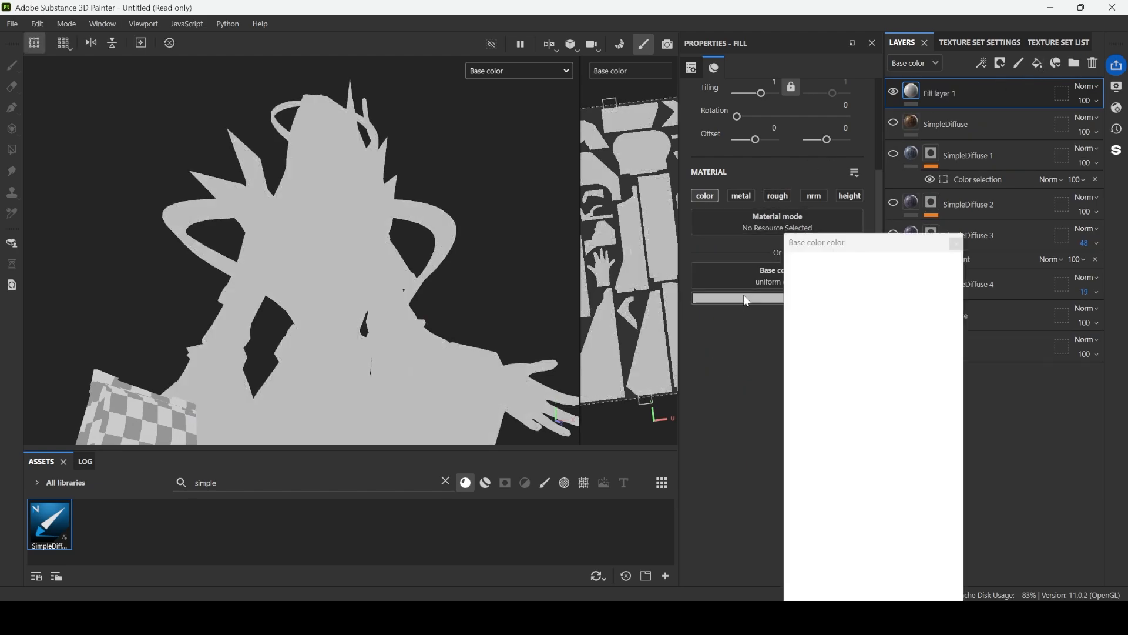
{"action": "left_click", "coordinate": [735, 297]}
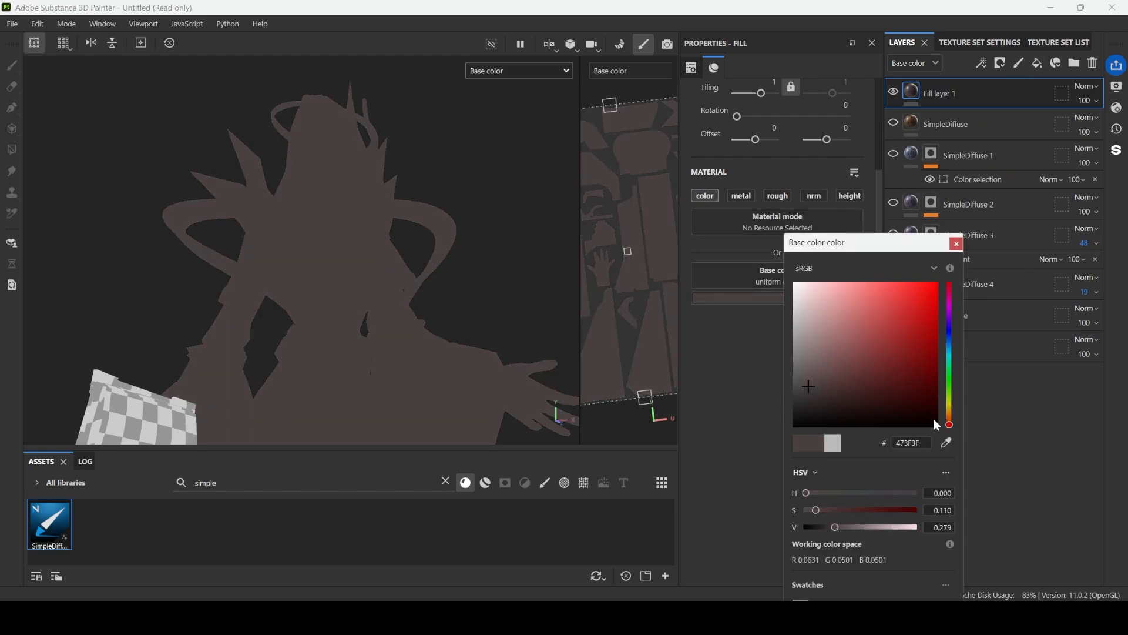
{"action": "left_click", "coordinate": [834, 393]}
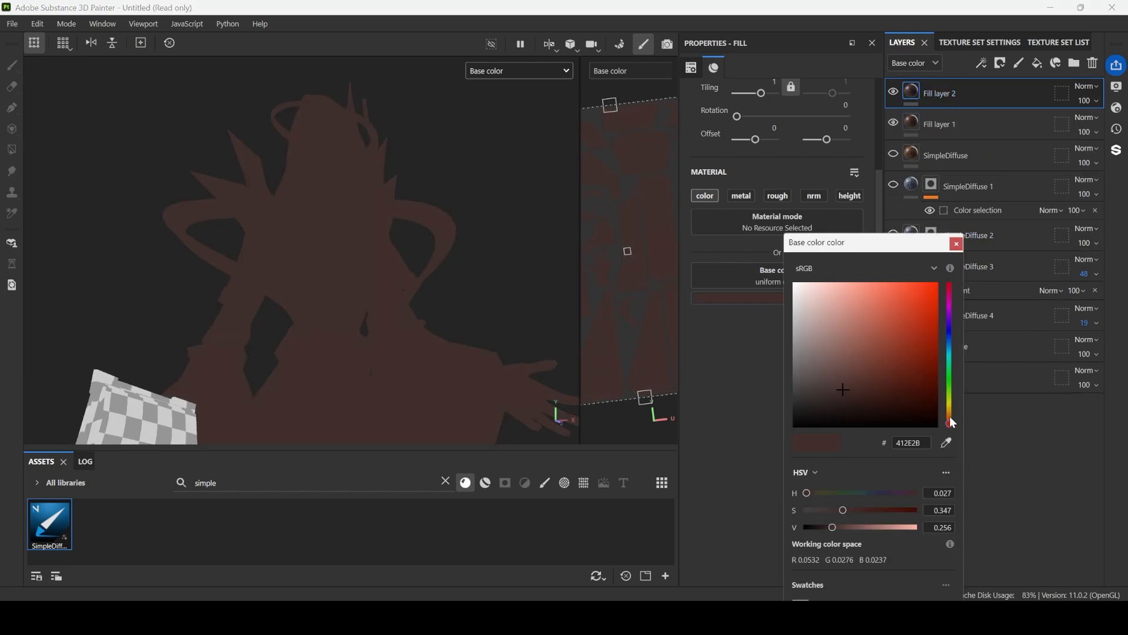
{"action": "left_click", "coordinate": [842, 330]}
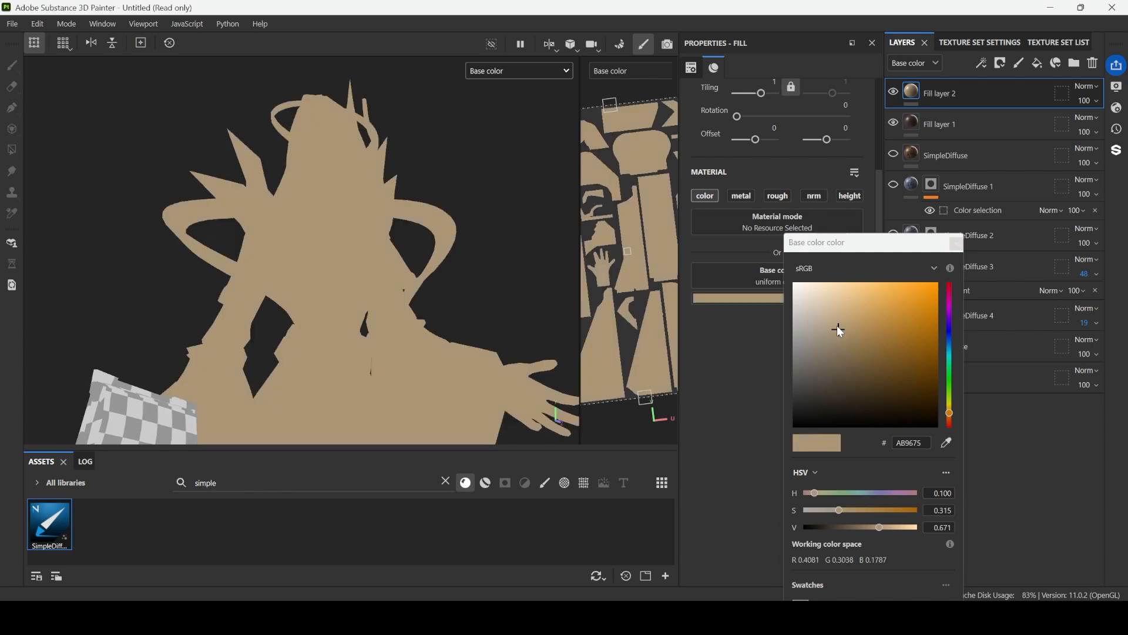
{"action": "right_click", "coordinate": [939, 93]}
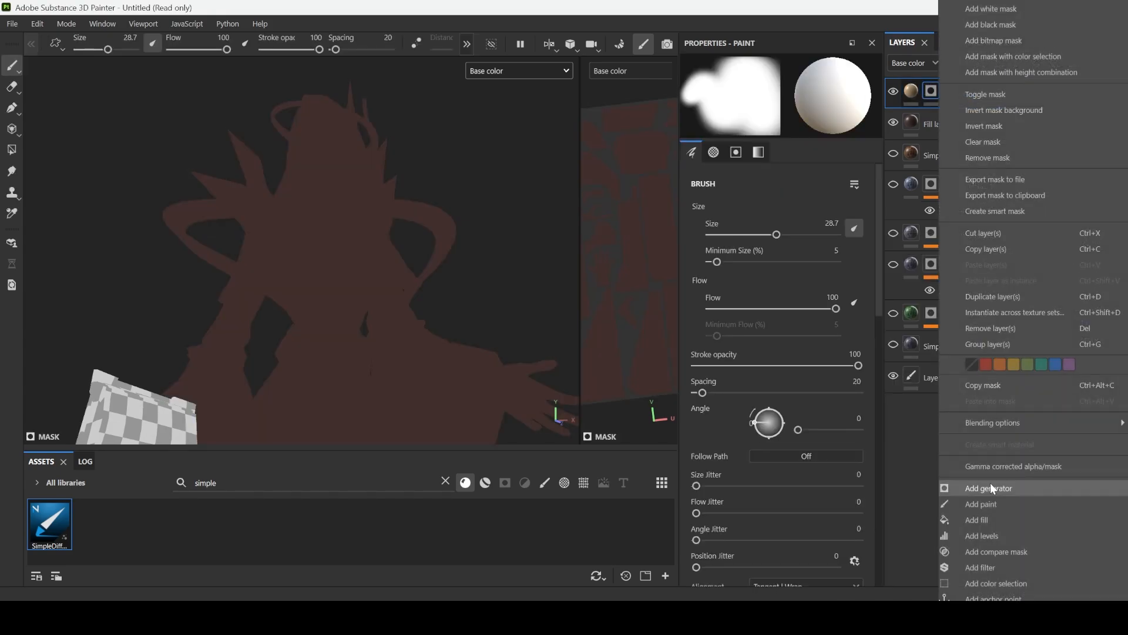
- Drive the tan fill layer's mask with a chosen generator
{"action": "left_click", "coordinate": [988, 488]}
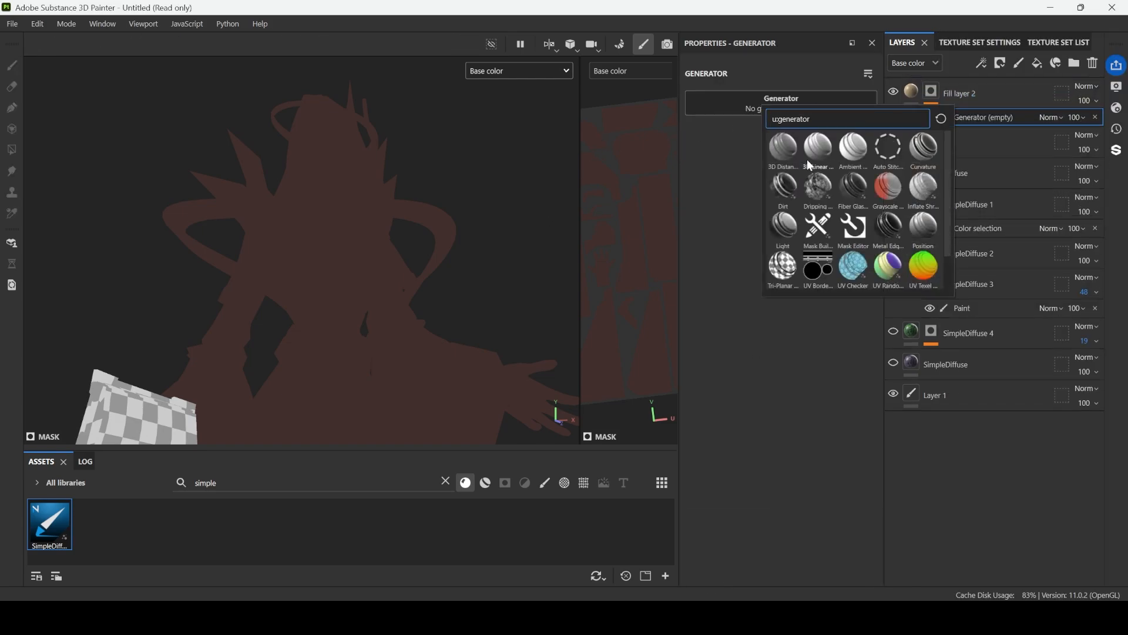
{"action": "left_click", "coordinate": [782, 225]}
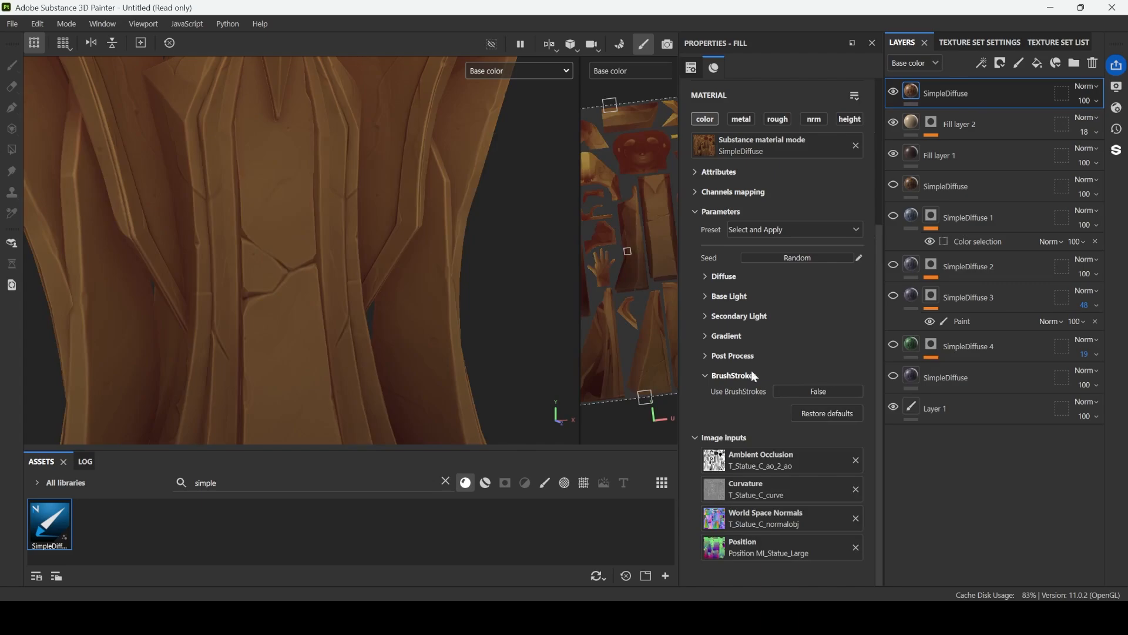
{"action": "left_click", "coordinate": [728, 296]}
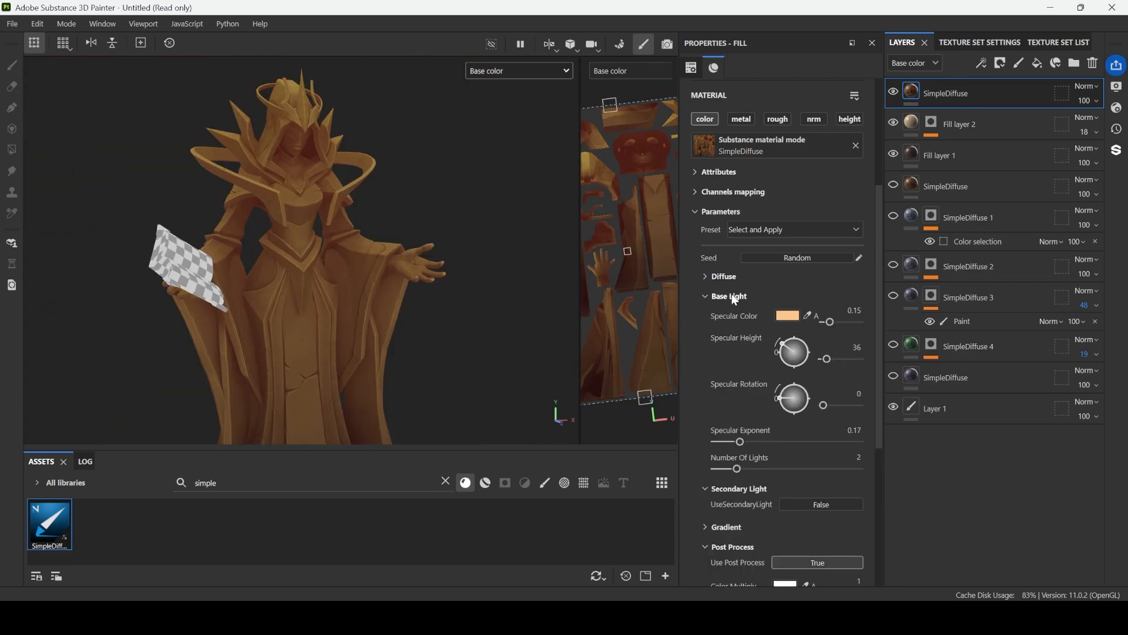
{"action": "left_click", "coordinate": [727, 295]}
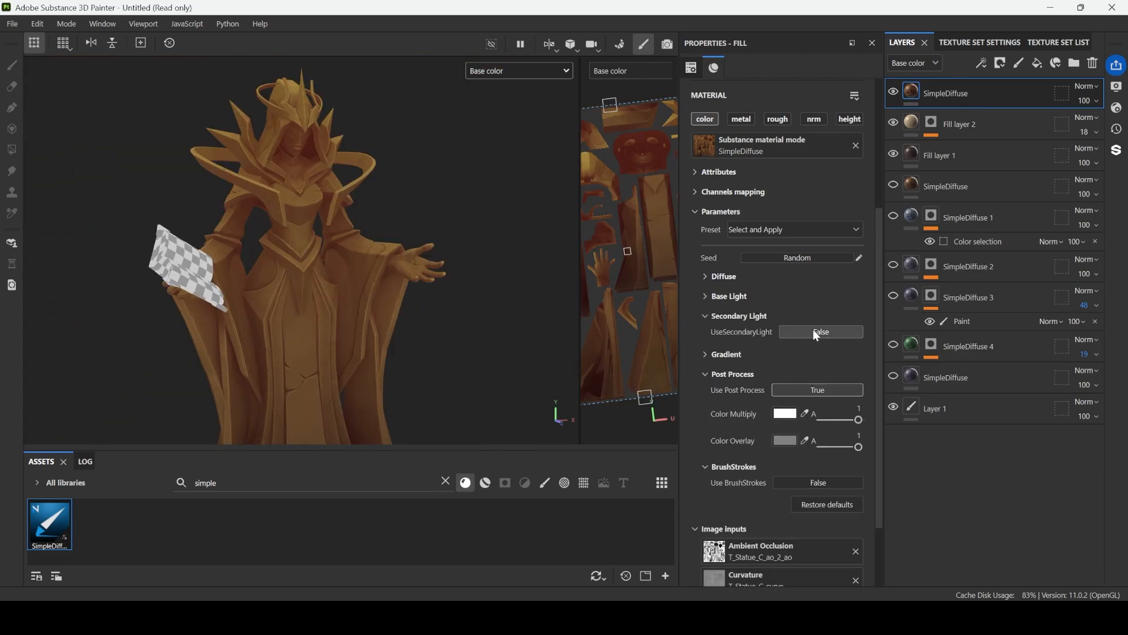
{"action": "left_click", "coordinate": [820, 332]}
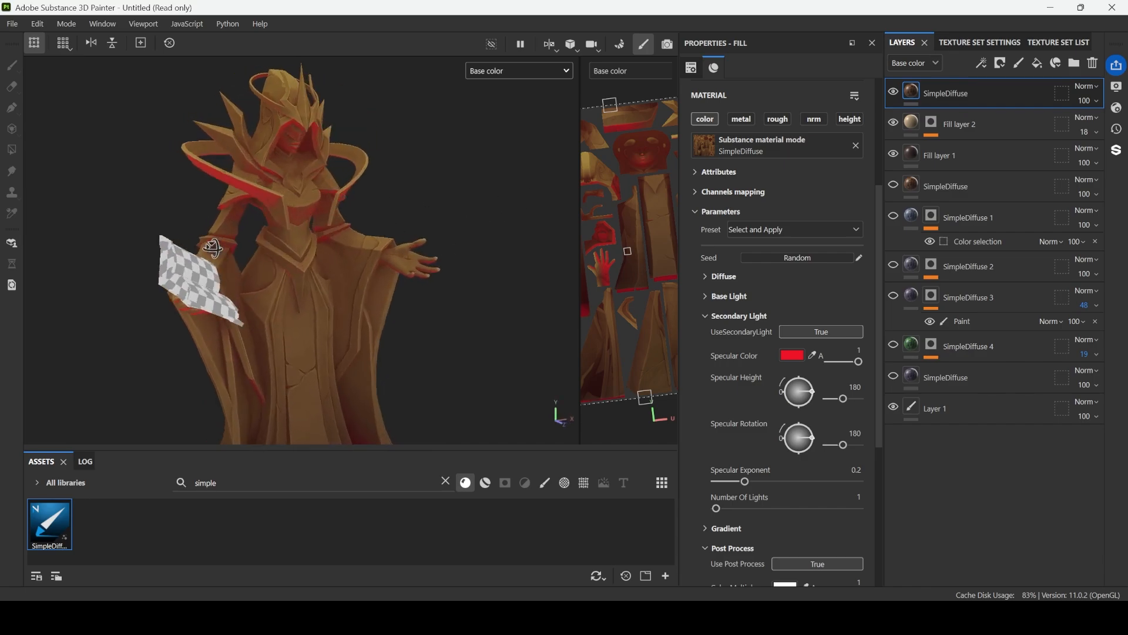
{"action": "left_click", "coordinate": [820, 331]}
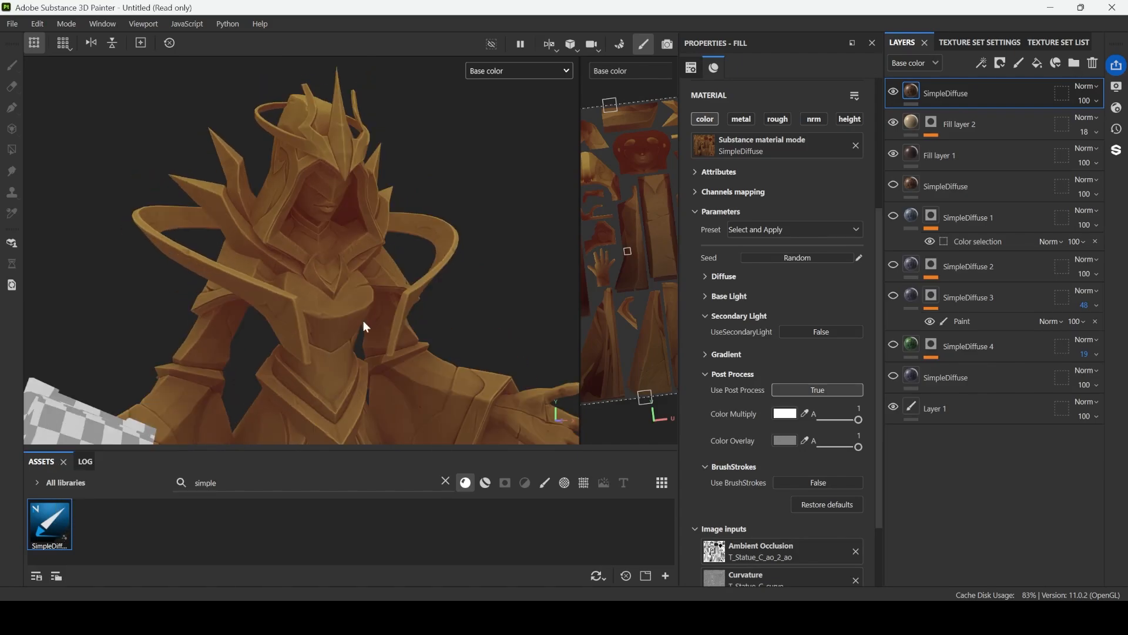
{"action": "mouse_move", "coordinate": [460, 253]}
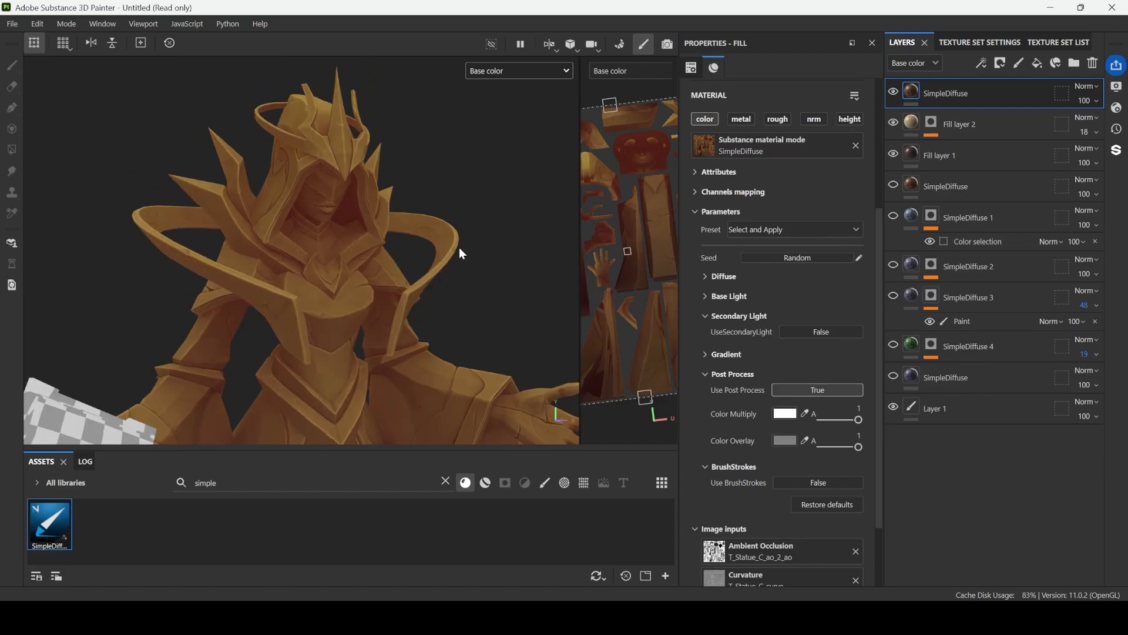